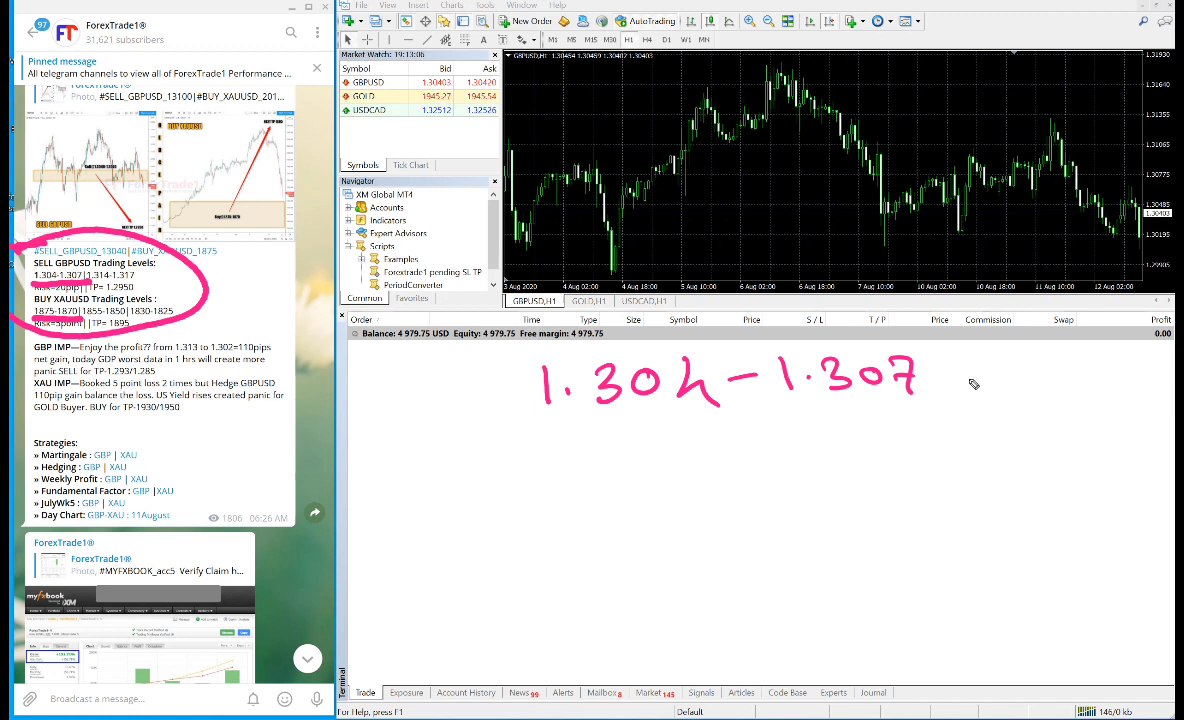
# Handwrite GBPUSD notes: sell 1.304–1.307, SL 1.309, 45 pips to 1.304–1.309, 1 lot
pyautogui.moveTo(944, 378); pyautogui.dragTo(984, 378)
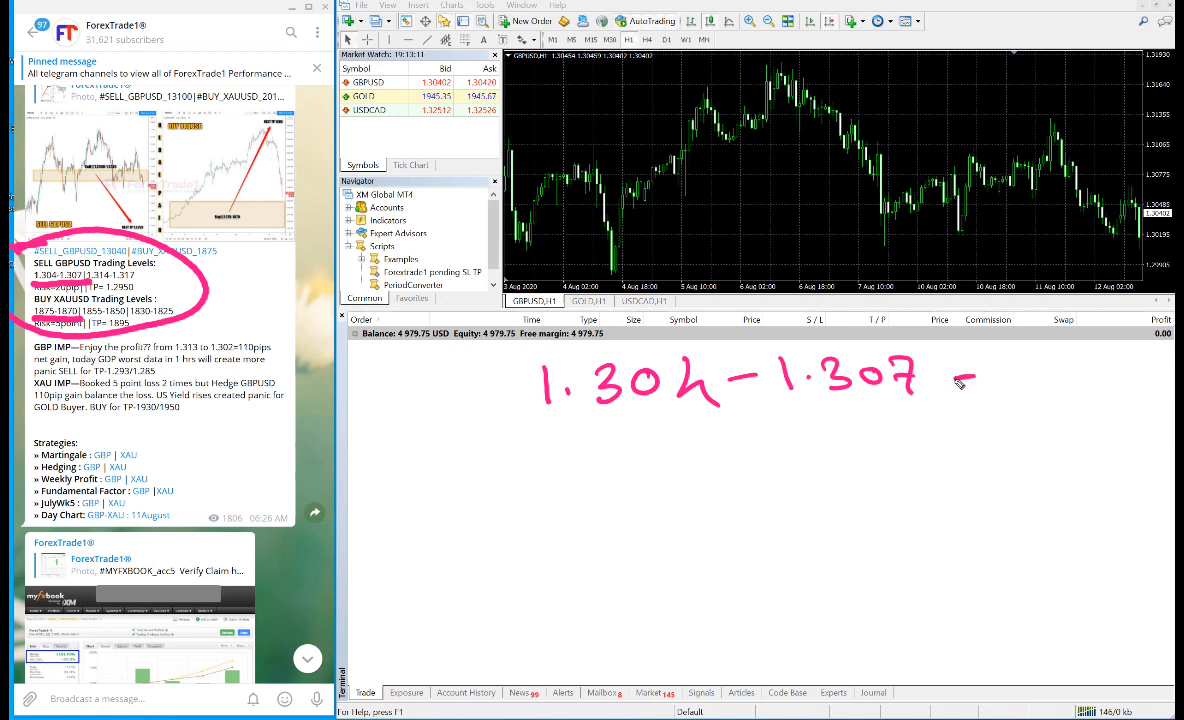
pyautogui.moveTo(356, 370); pyautogui.dragTo(380, 400)
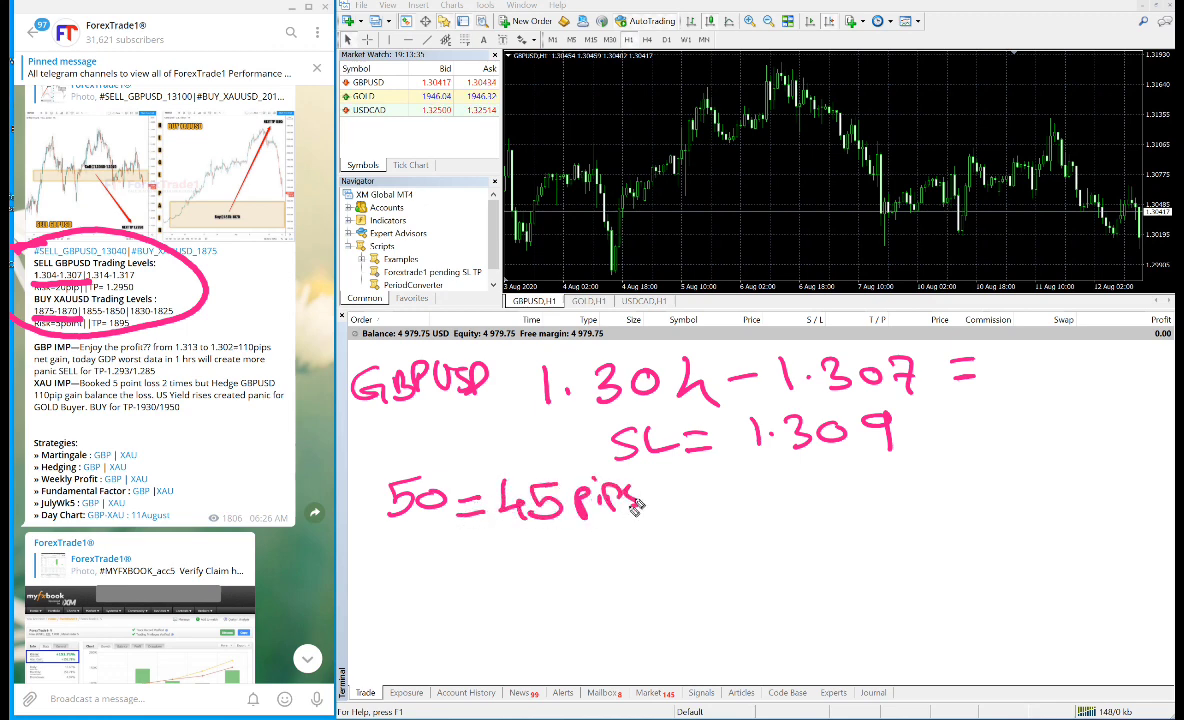
pyautogui.moveTo(660, 496); pyautogui.dragTo(770, 496)
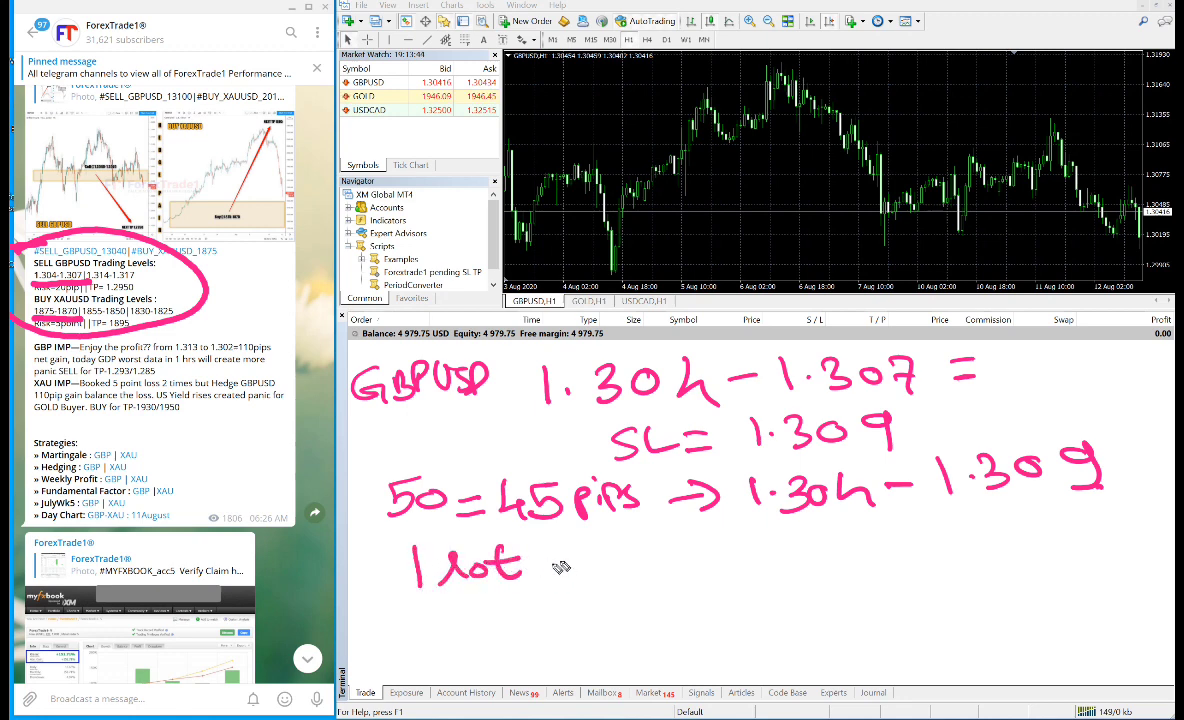
# Handwrite 1lot = 1lot/10 = 0.1x10 and 45/10 = 4.5 pips
pyautogui.write('= 1lot/')
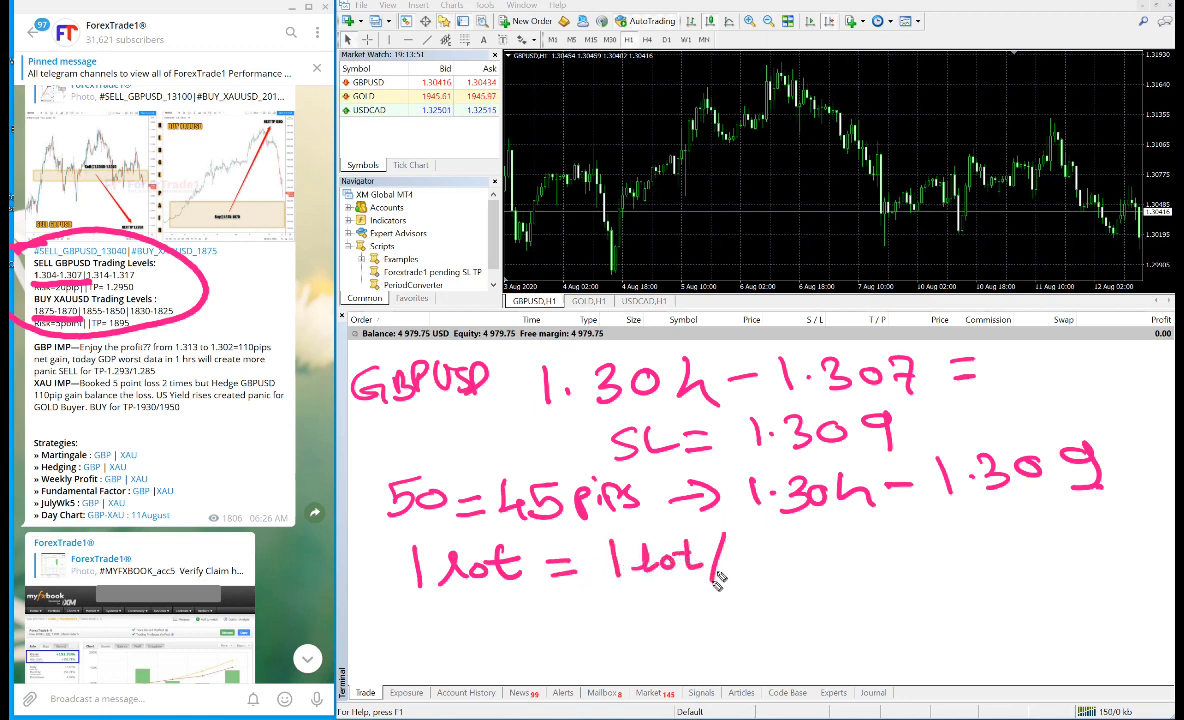
pyautogui.write('10 = 0.1x10')
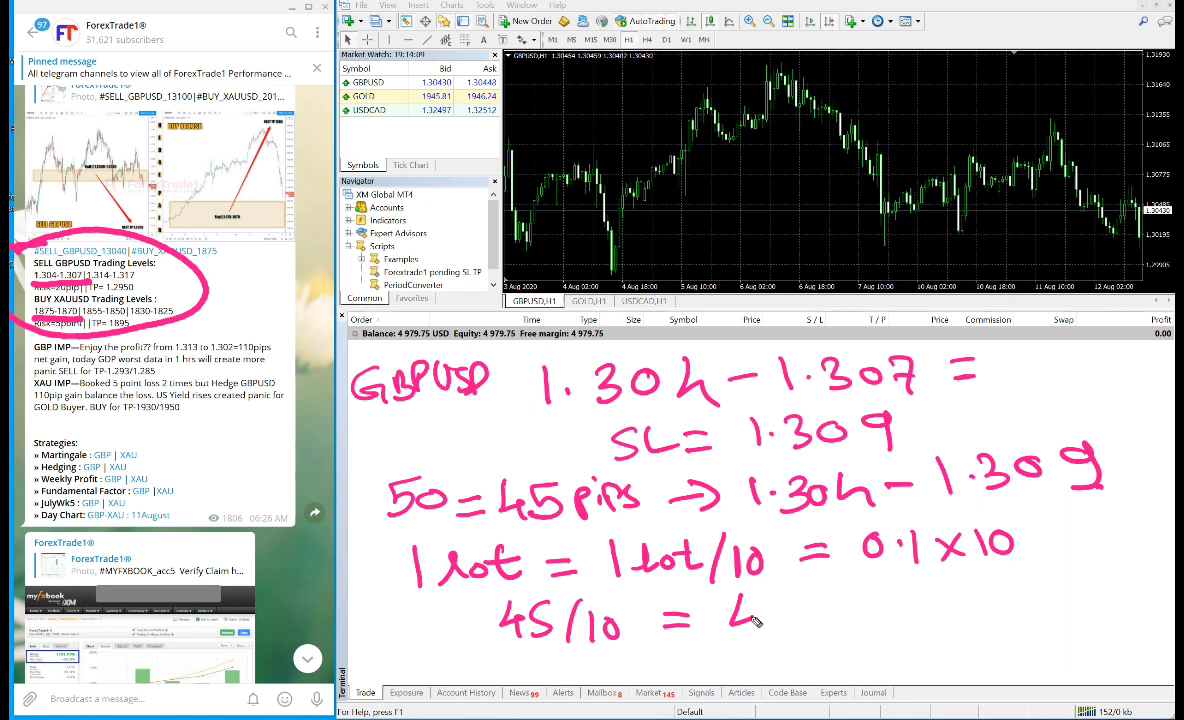
pyautogui.write('4.5 pips')
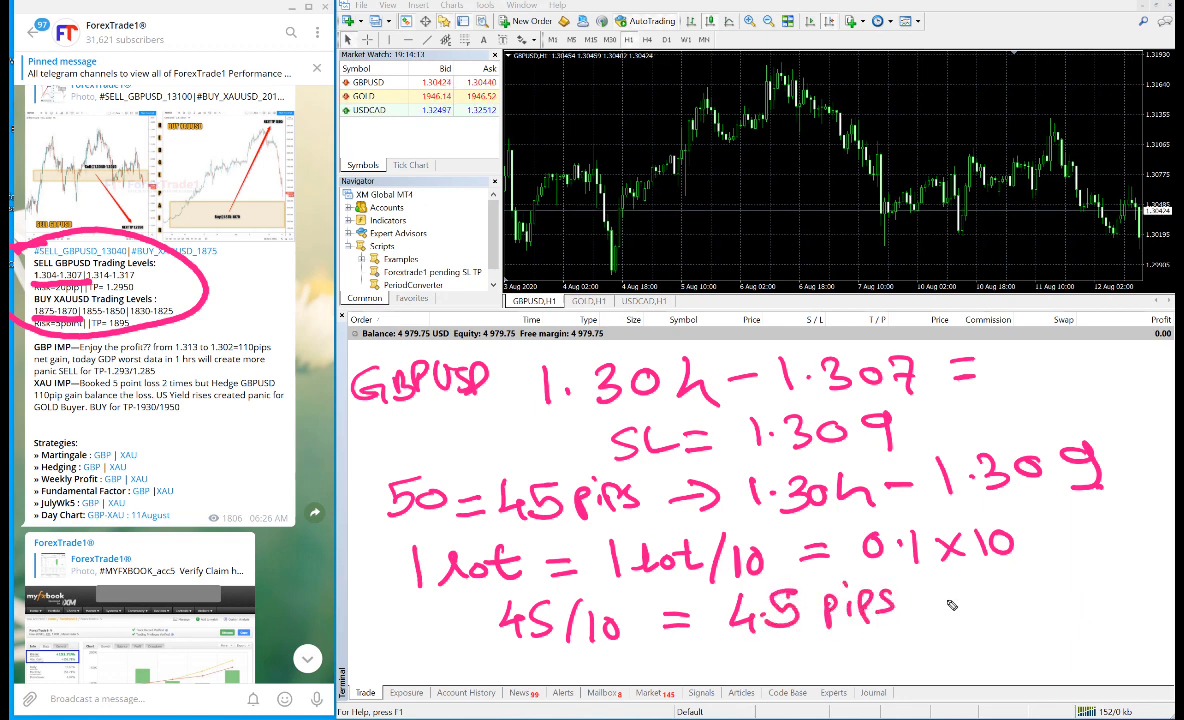
pyautogui.moveTo(1000, 592)
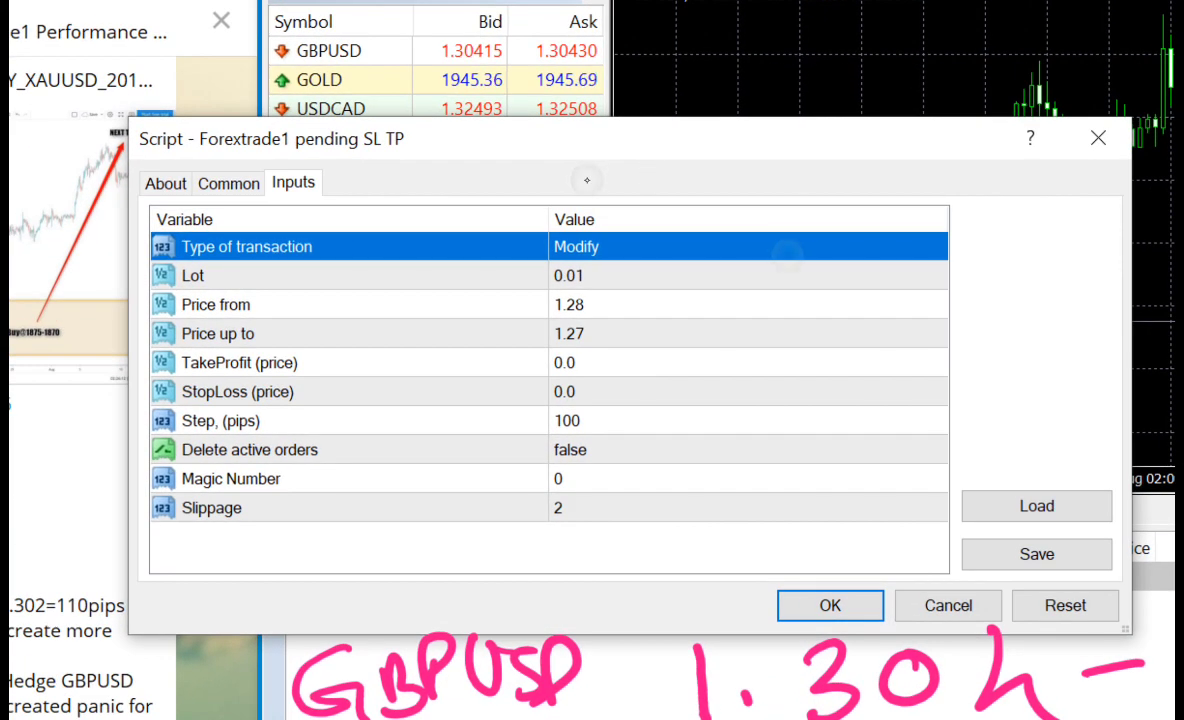
# Choose Sell as the Forextrade1 script's Type of transaction
pyautogui.click(748, 246)
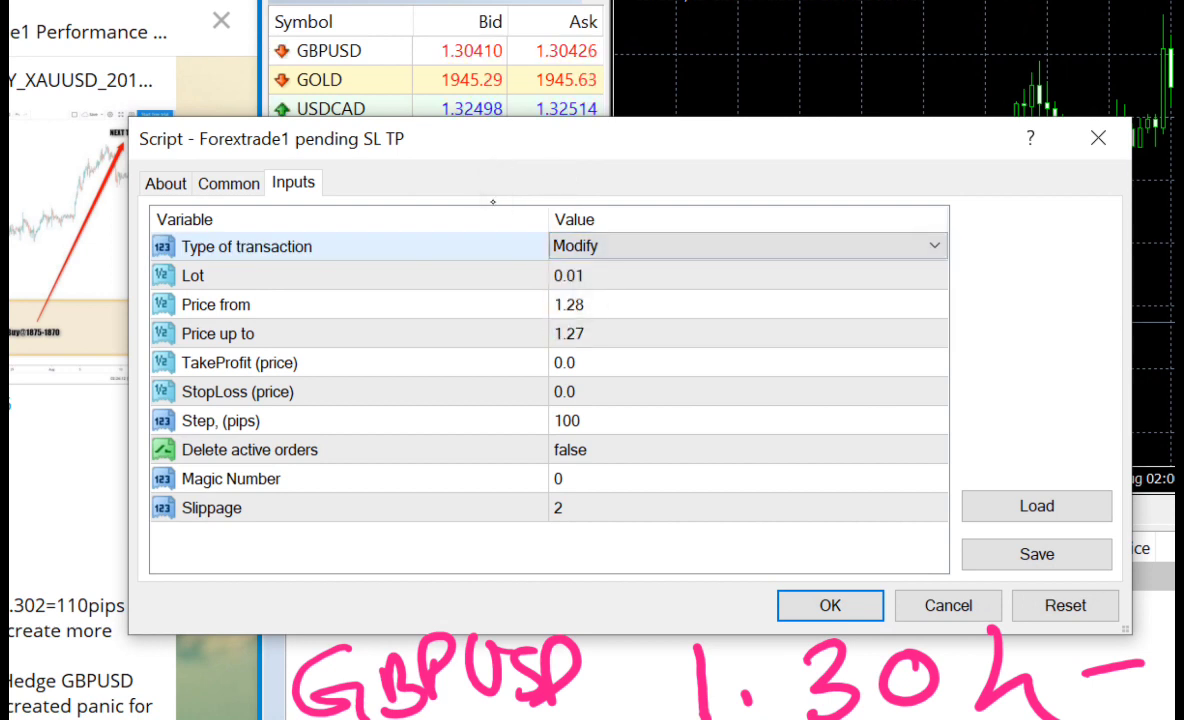
pyautogui.click(746, 244)
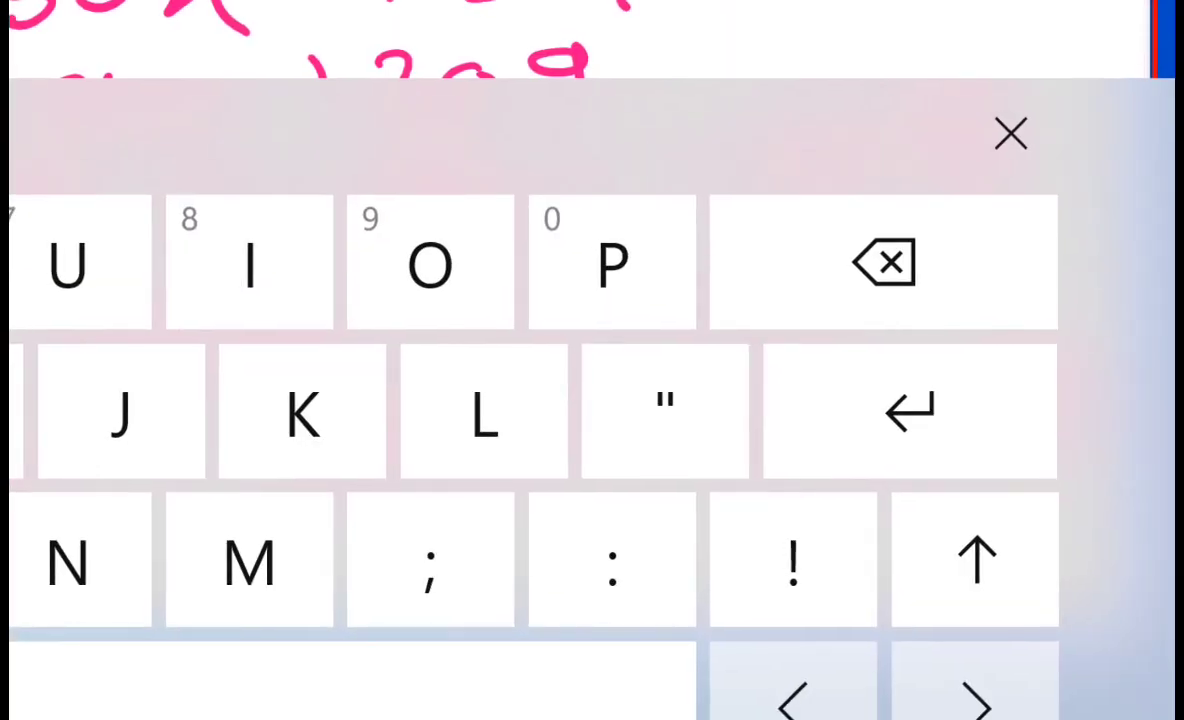
pyautogui.click(1012, 132)
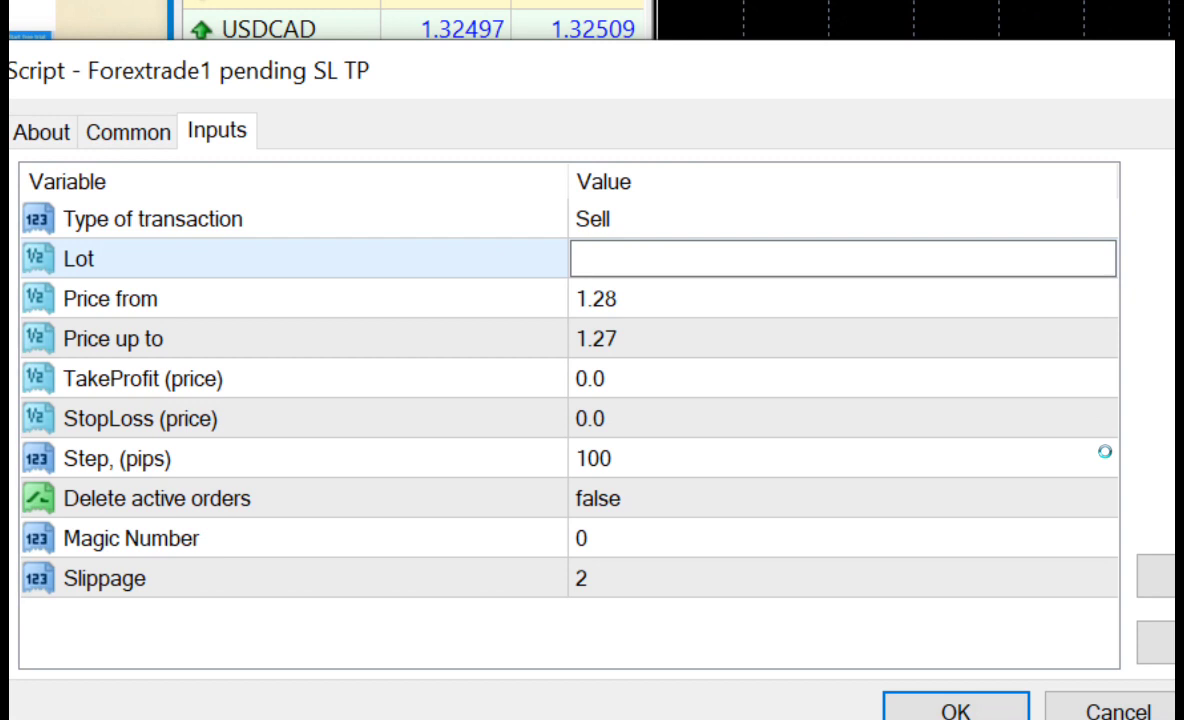
# Enter lot 0.1 and a price range from 1.304 up to 1.3085
pyautogui.write('0.1')
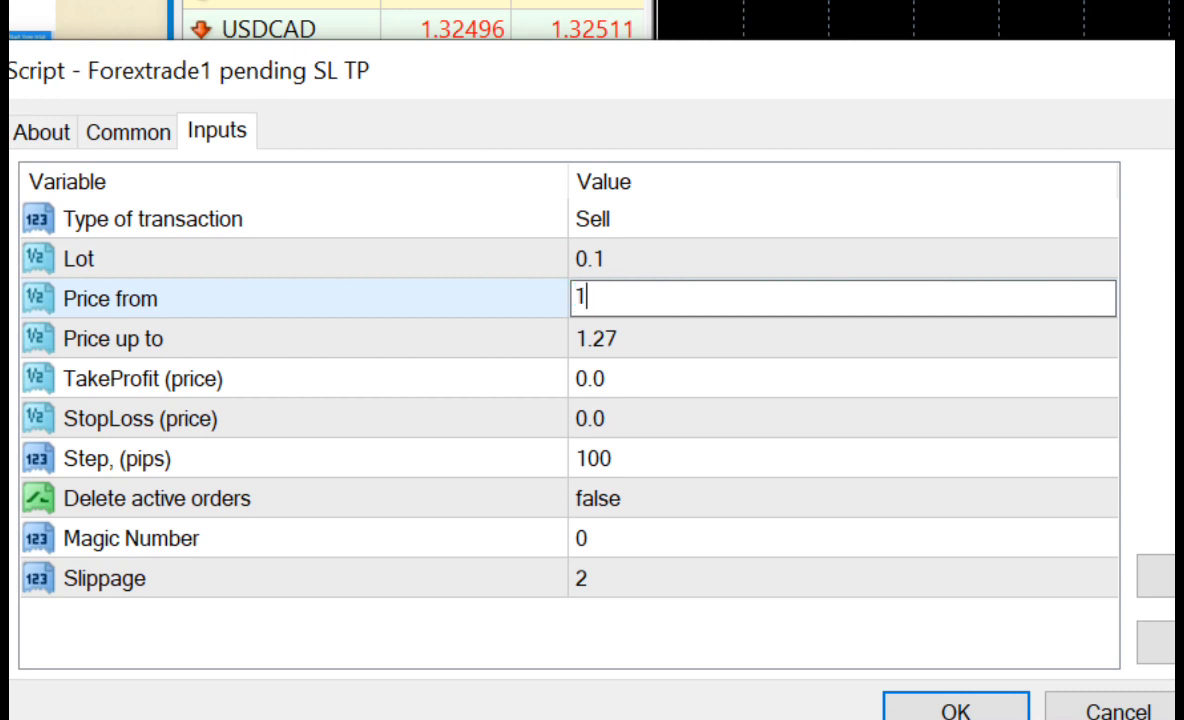
pyautogui.write('.304')
pyautogui.click(842, 338)
pyautogui.write('1.3085')
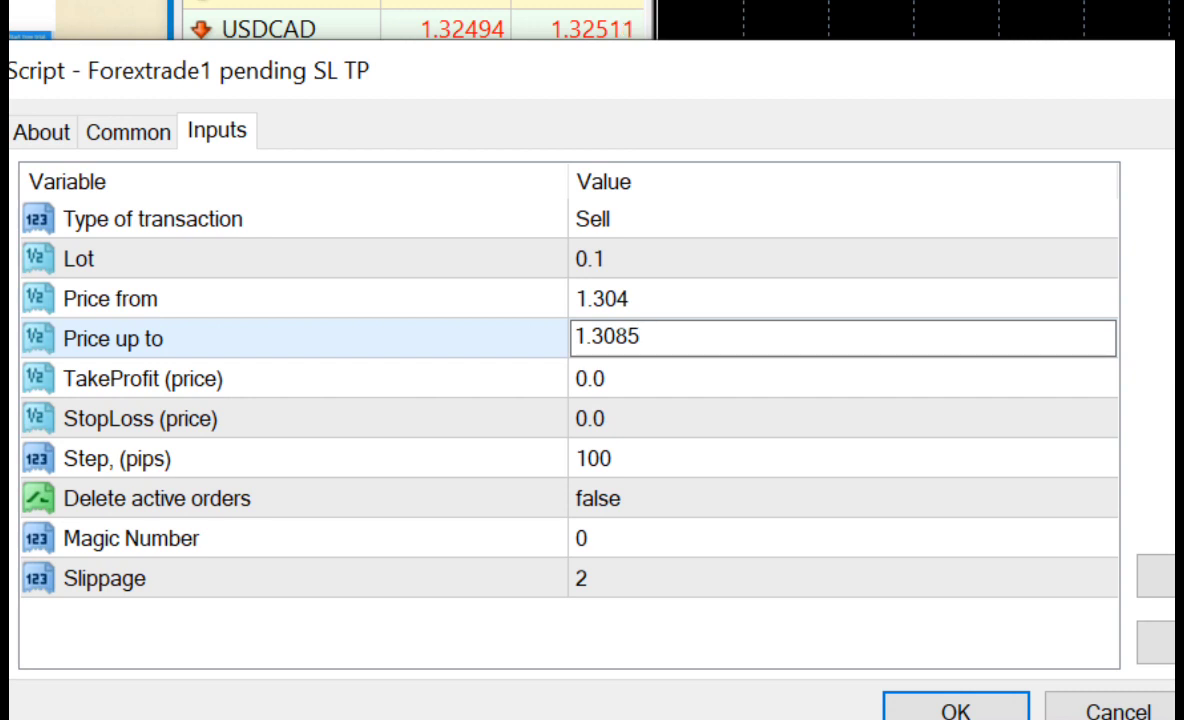
pyautogui.click(140, 378)
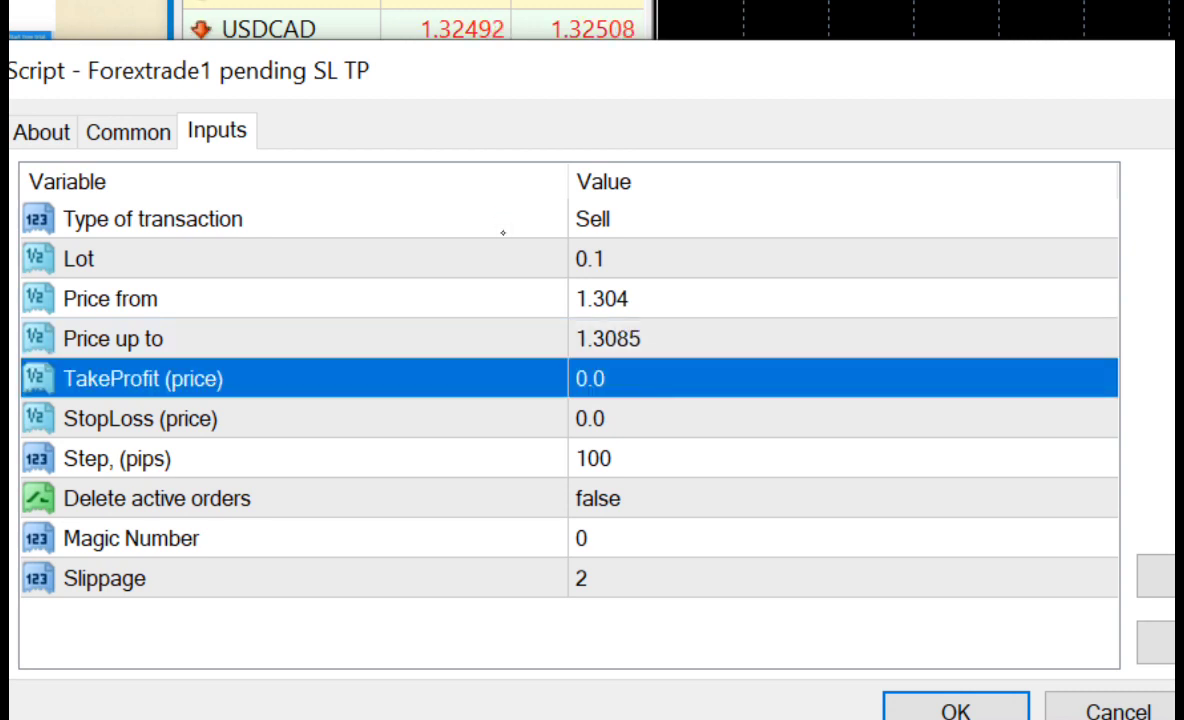
# Enter take profit 1.3000, stop loss 1.309 and step 45 pips
pyautogui.click(152, 218)
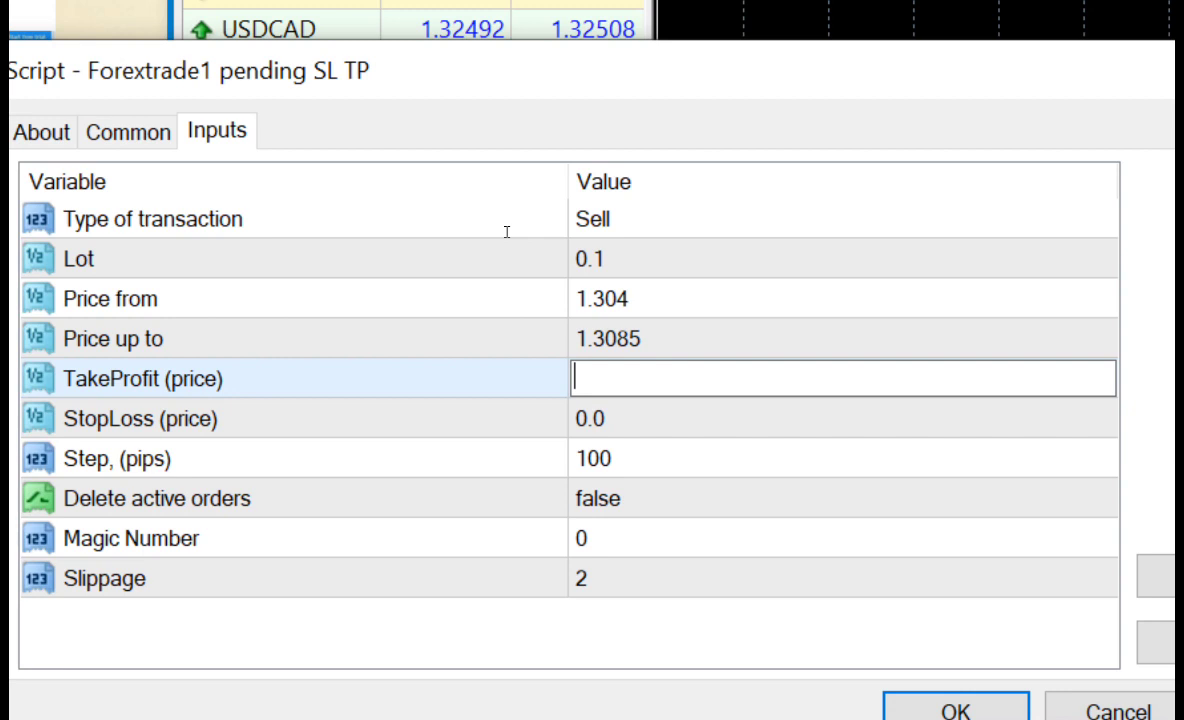
pyautogui.write('1.3000')
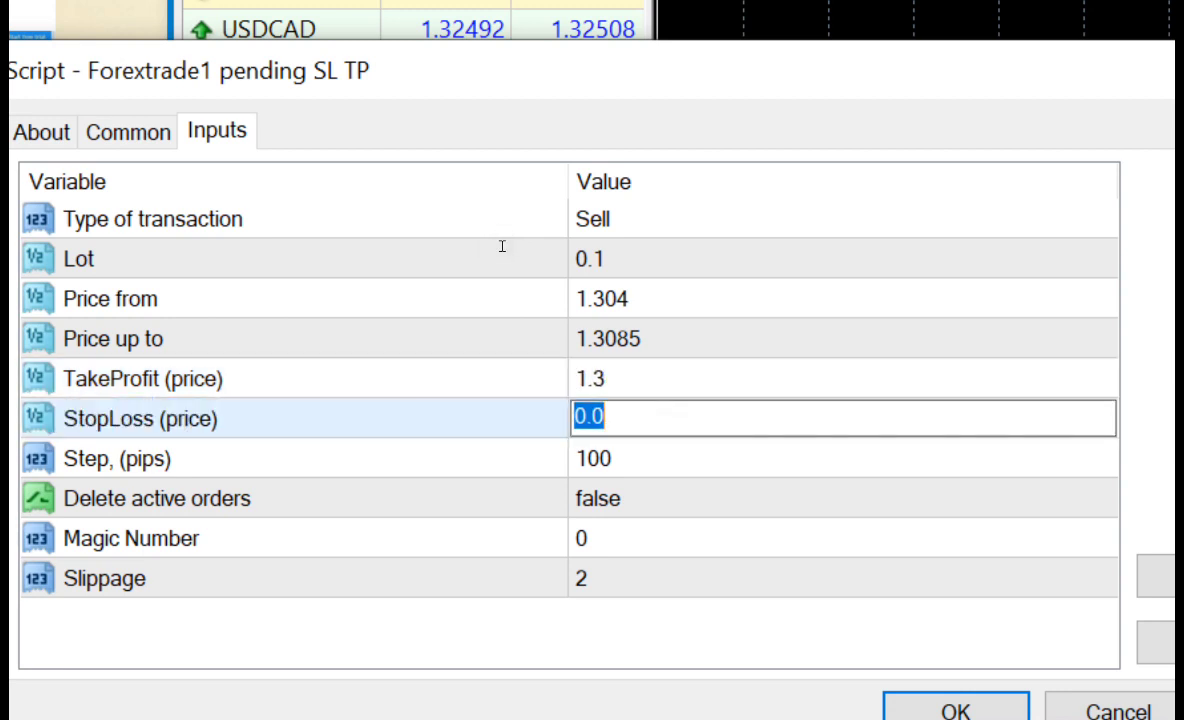
pyautogui.write('1.309')
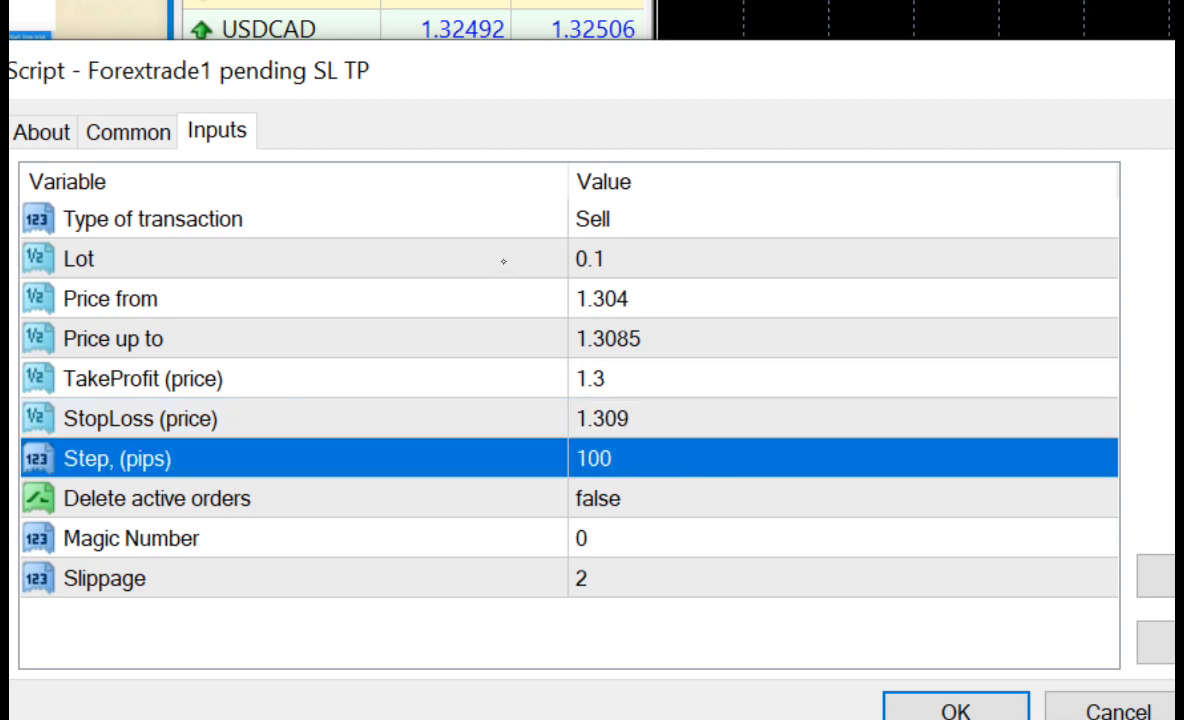
pyautogui.write('4')
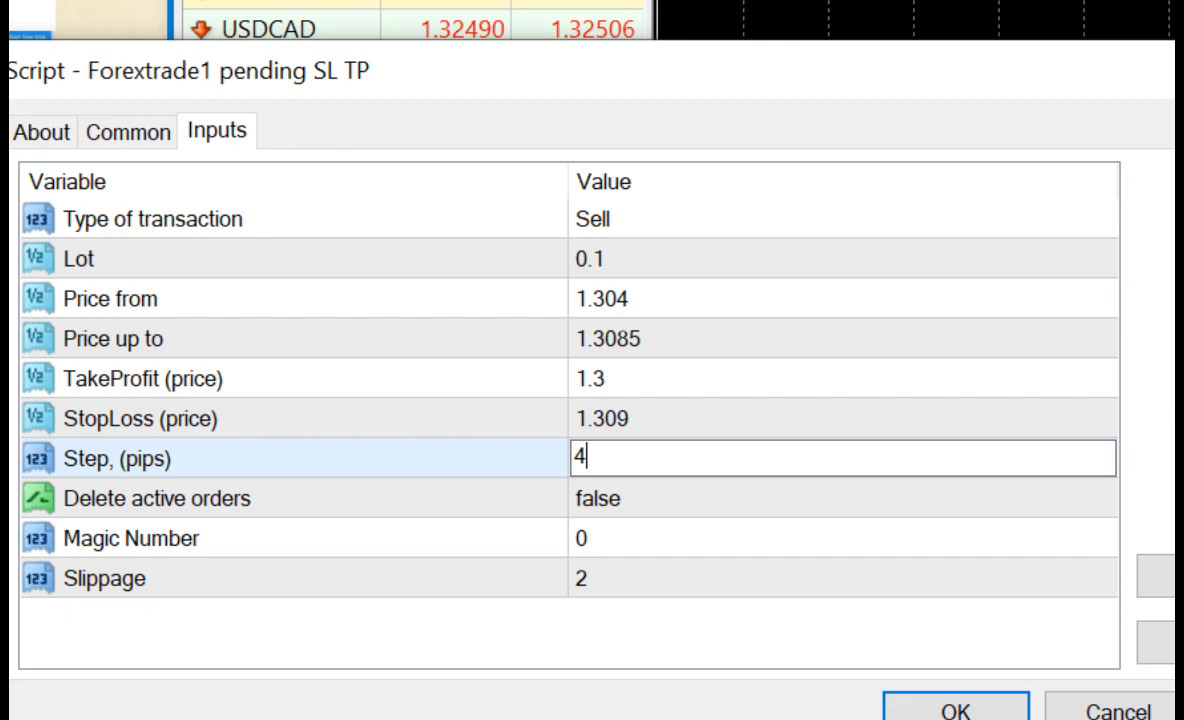
pyautogui.write('5')
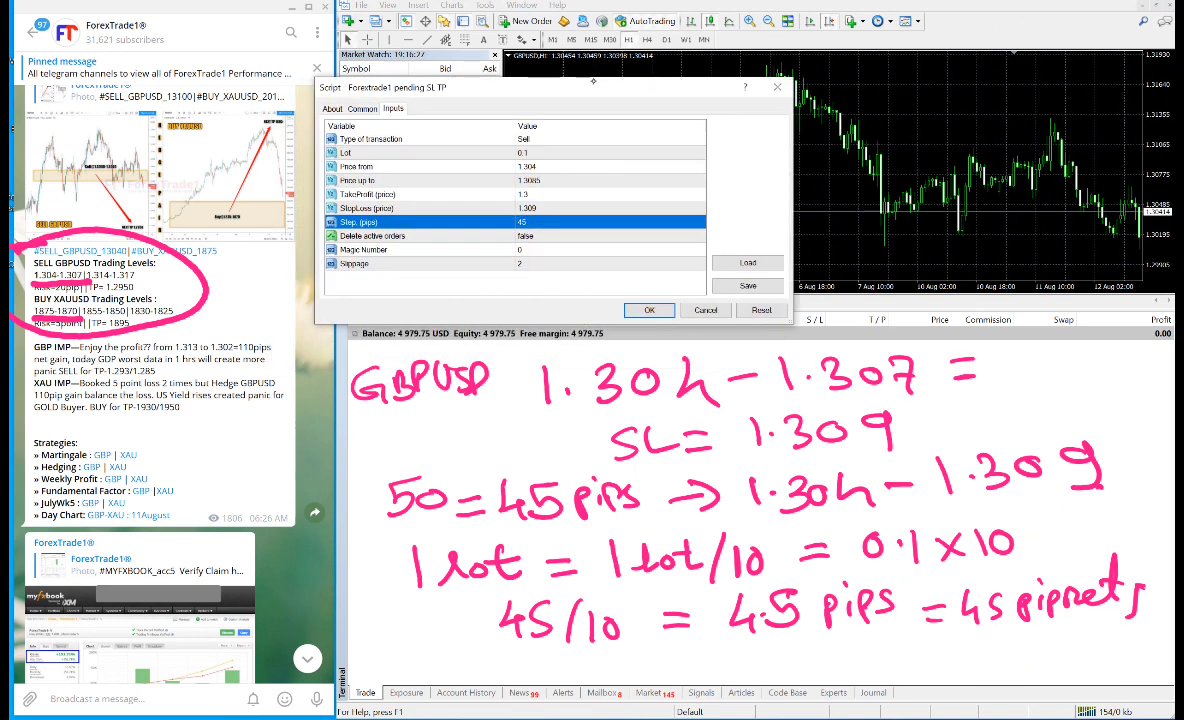
pyautogui.moveTo(740, 456)
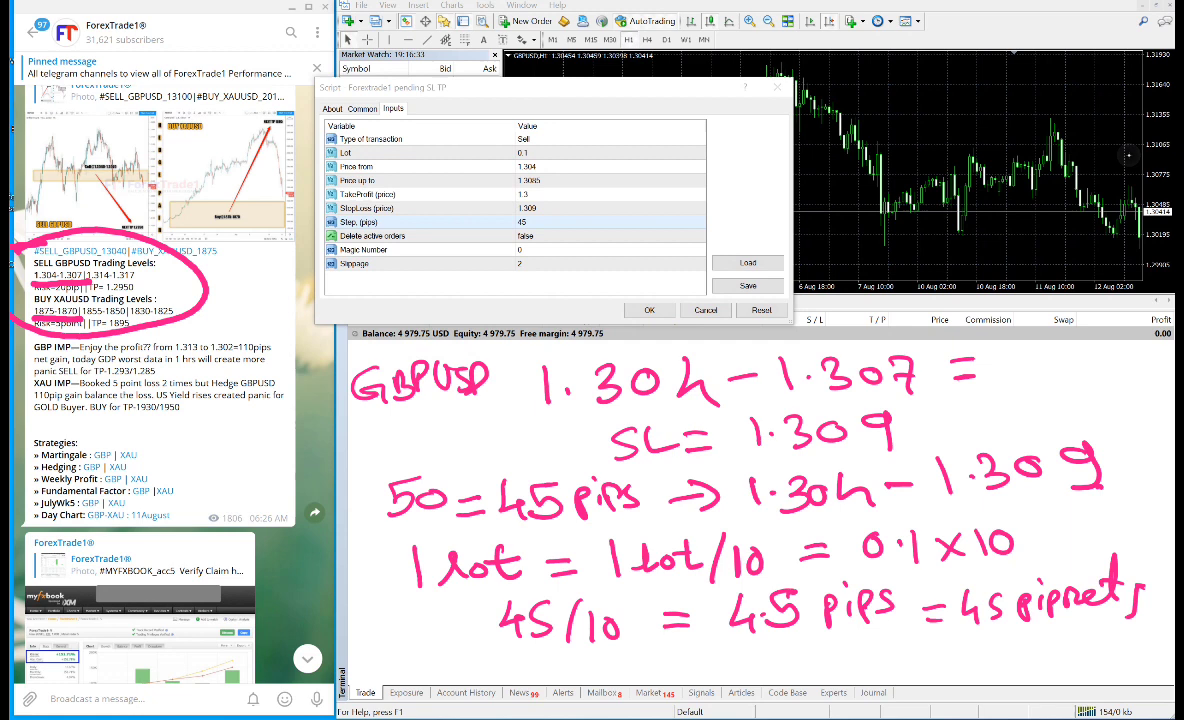
# Handwrite 0.1x10=1.0 lot, Entry/Exit marks and SL 4.5 pips beside the inputs
pyautogui.moveTo(616, 460); pyautogui.dragTo(880, 460)
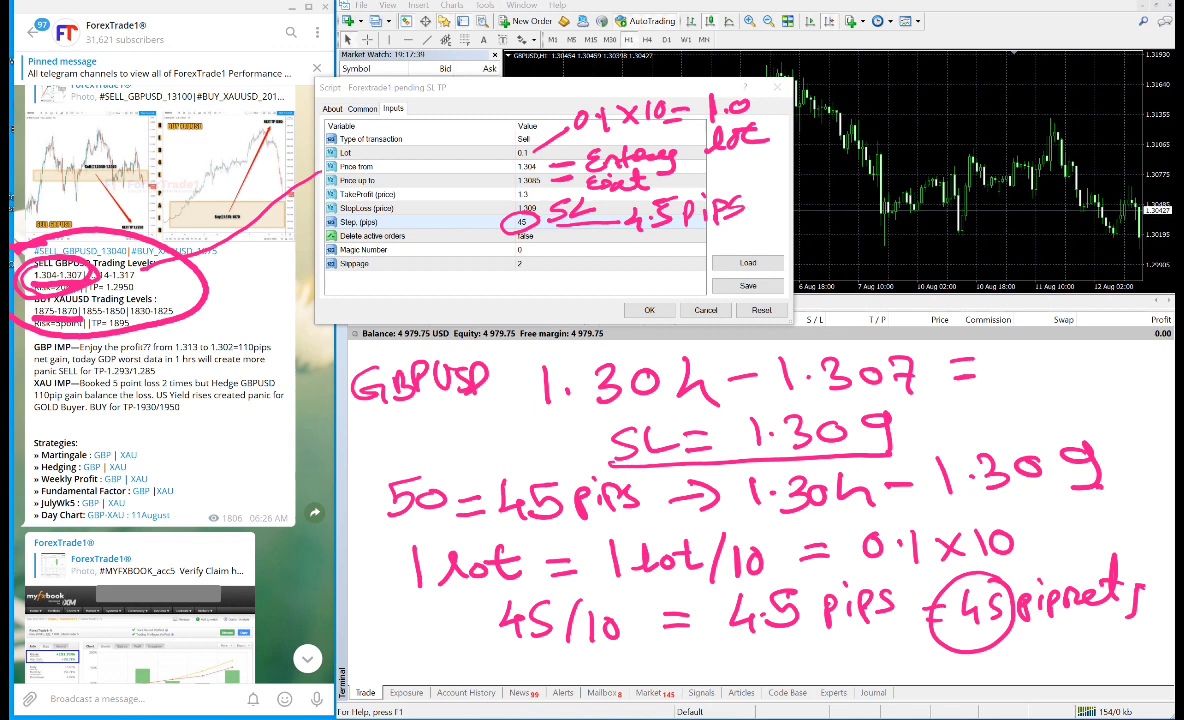
# Run the script placing ten 0.10-lot GBPUSD sell limits and handwrite '1.0 lot' below them
pyautogui.click(648, 310)
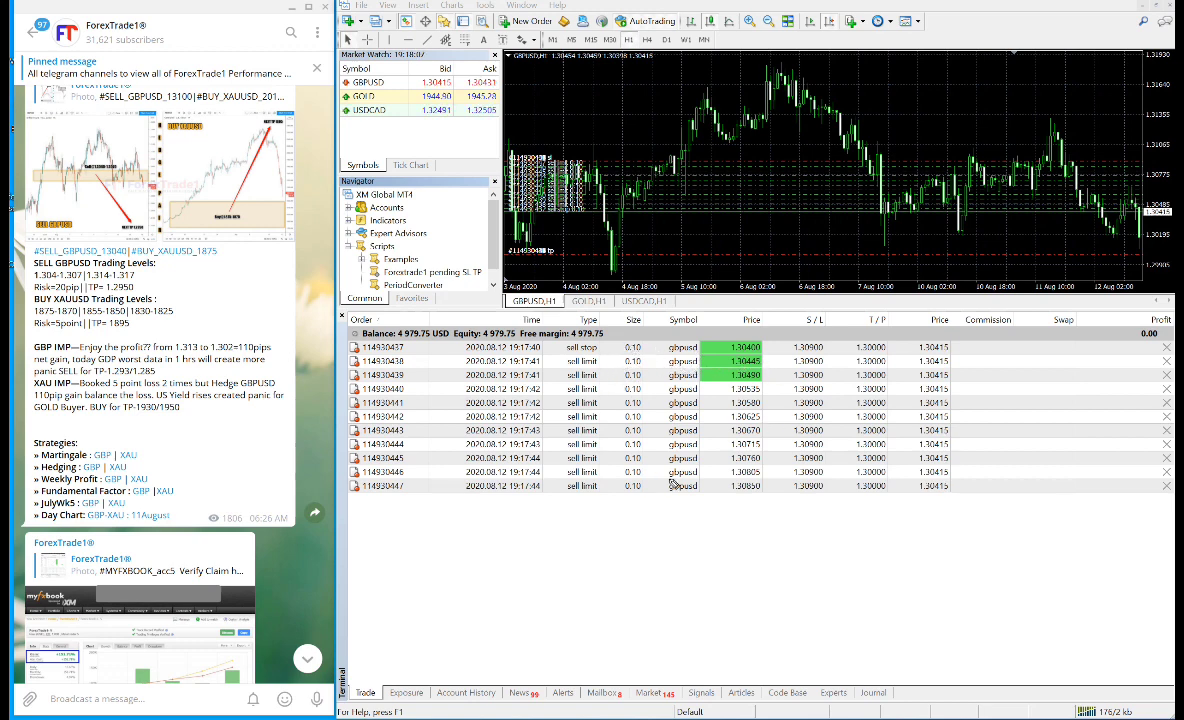
pyautogui.moveTo(596, 508); pyautogui.dragTo(676, 508)
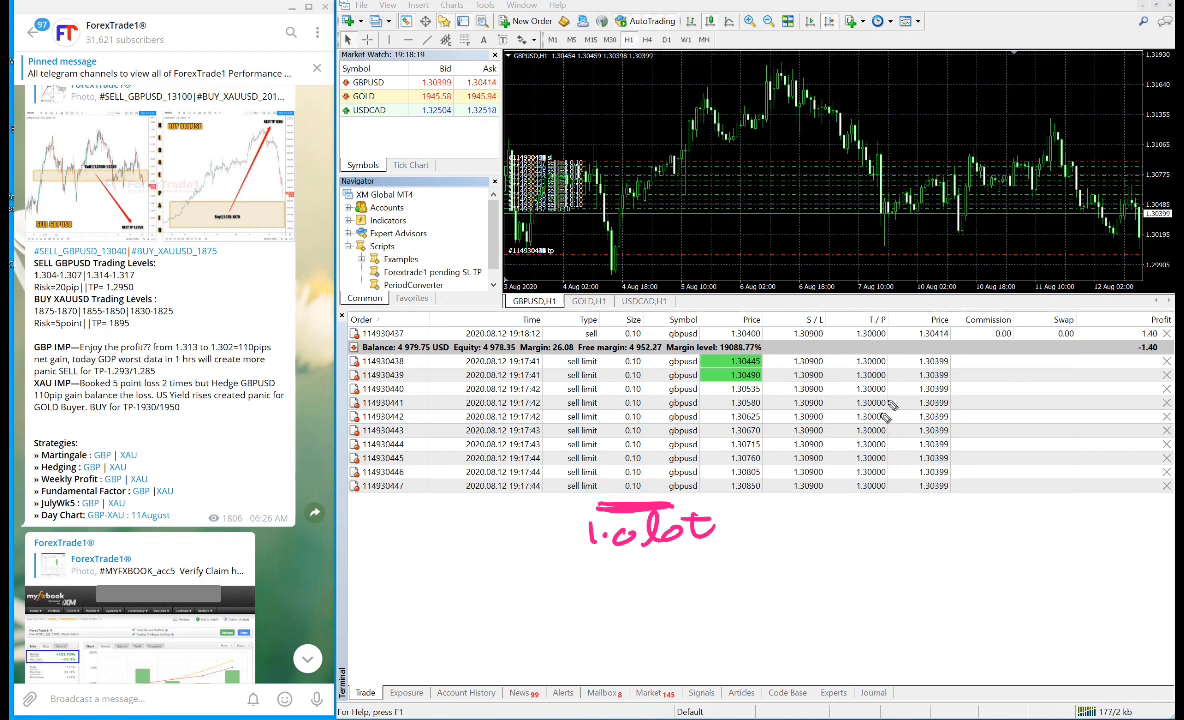
pyautogui.moveTo(830, 356); pyautogui.dragTo(800, 500)
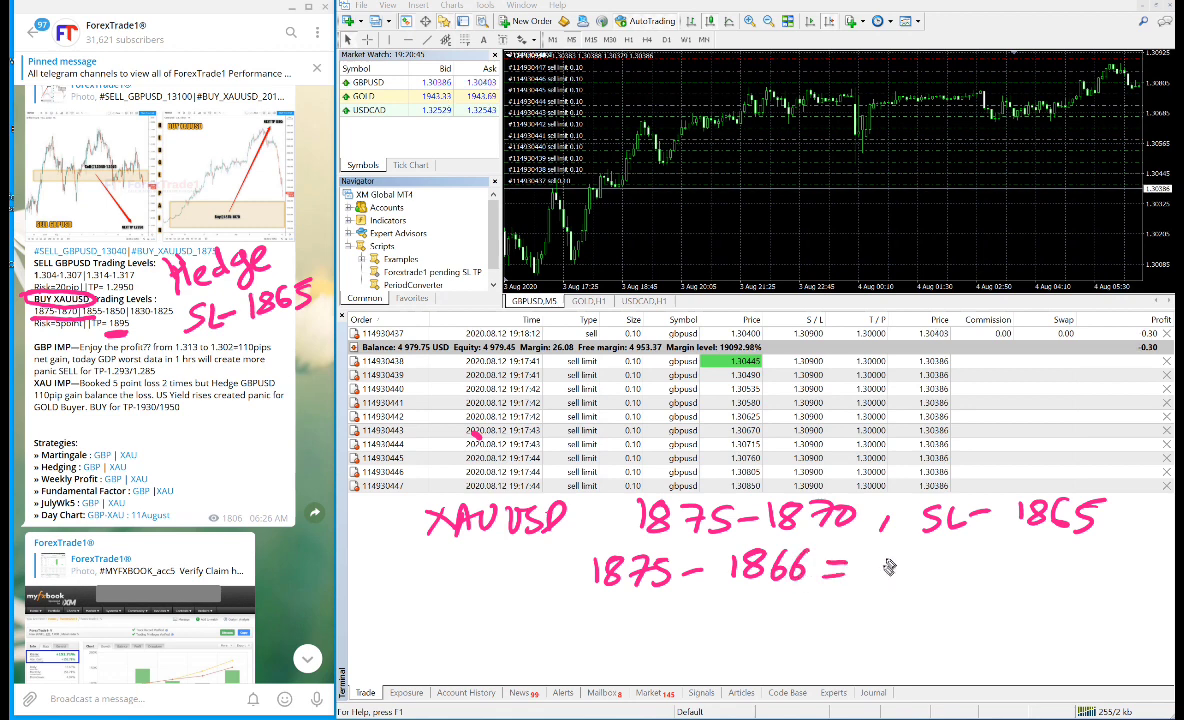
# Handwrite XAUUSD 1875–1866 = 9 points, SL 1865, 10×0.1 lots, 0.9-point gap, then go to the gold chart
pyautogui.write('9 points')
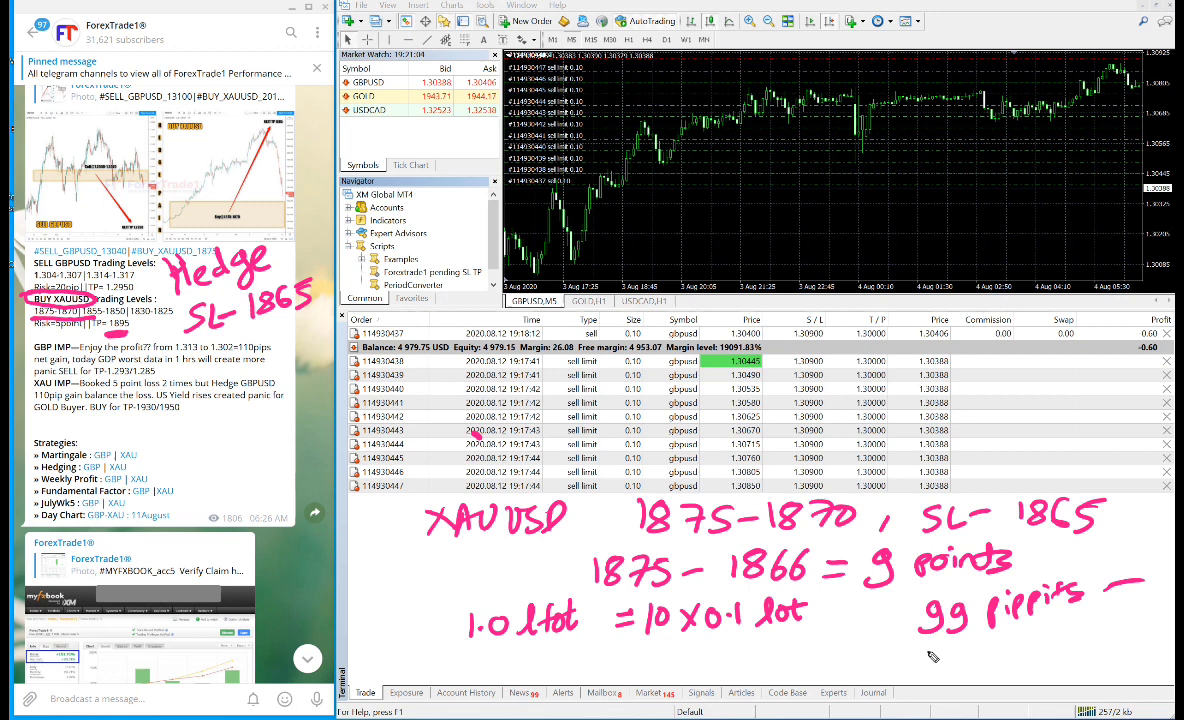
pyautogui.write('9.9 points gap.')
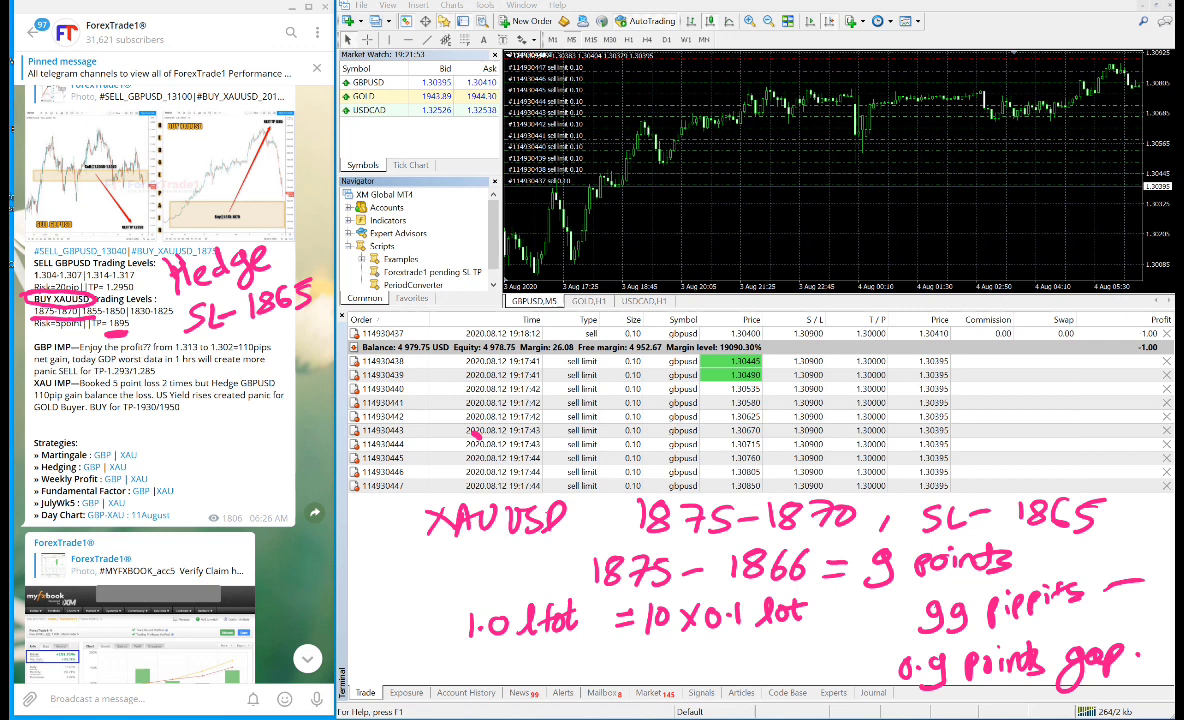
pyautogui.click(588, 300)
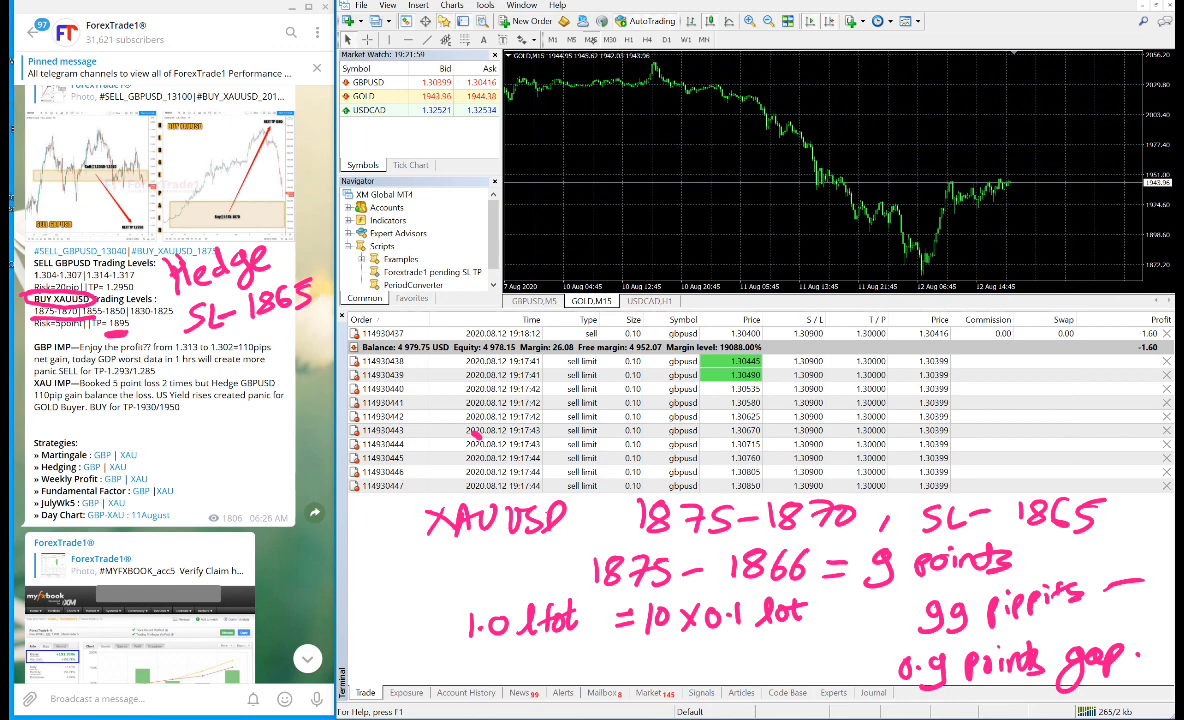
# Launch the Forextrade1 pending SL TP script from the Navigator on the GOLD chart
pyautogui.doubleClick(420, 284)
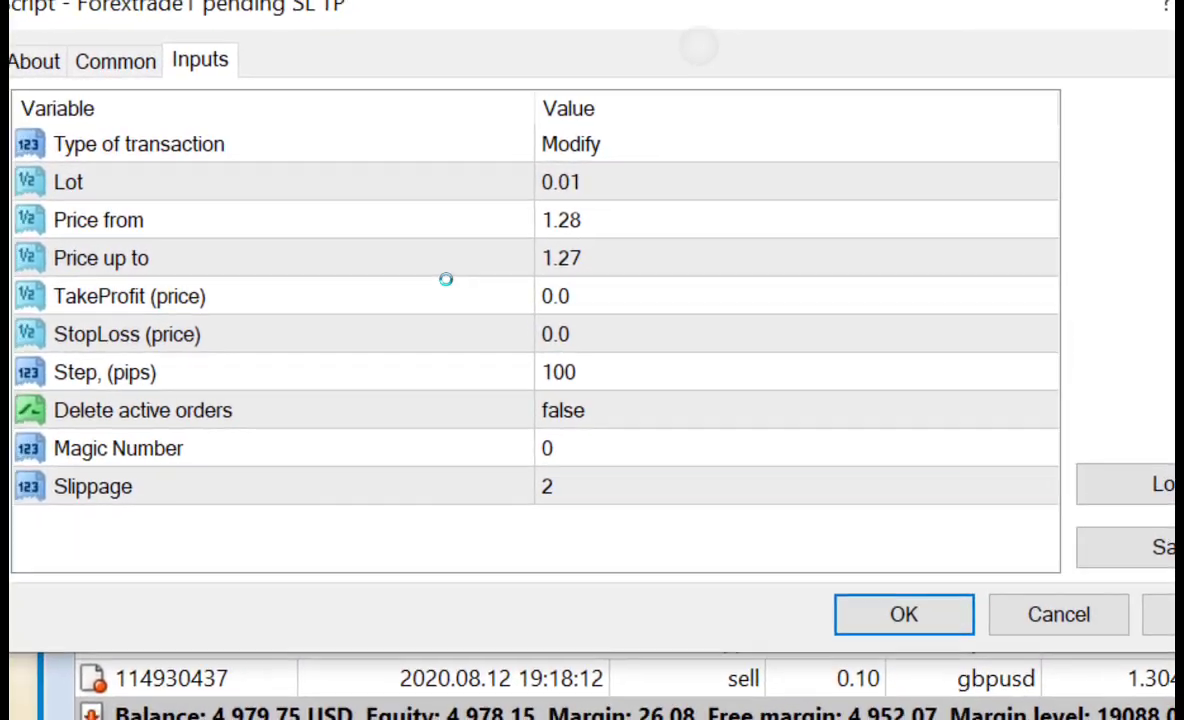
# Set Buy with prices 1875 to 1866, take profit 1895, stop loss 1865 and step 99 pips
pyautogui.click(784, 144)
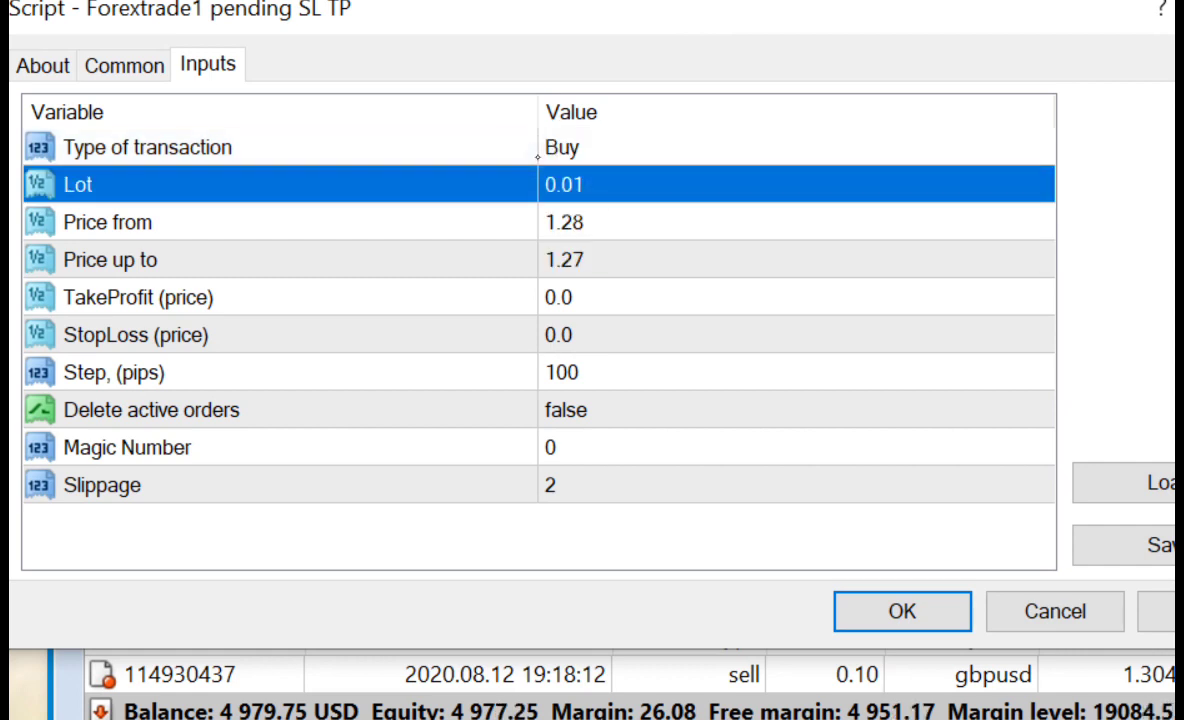
pyautogui.click(148, 148)
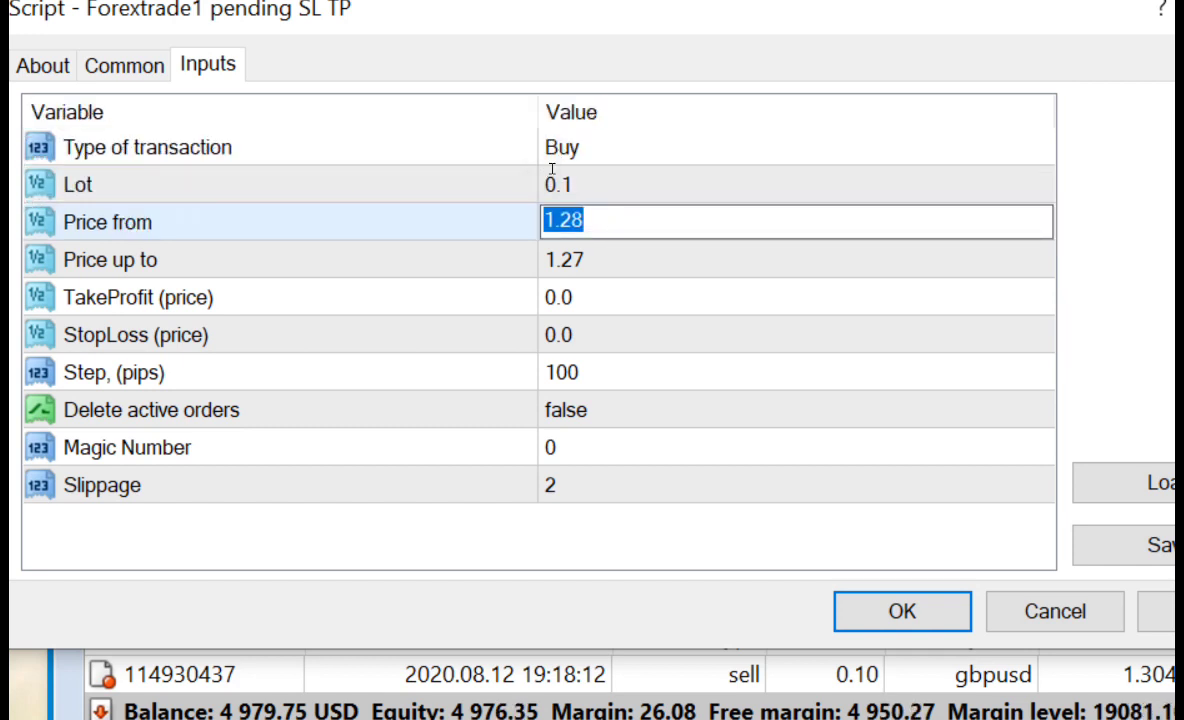
pyautogui.write('187')
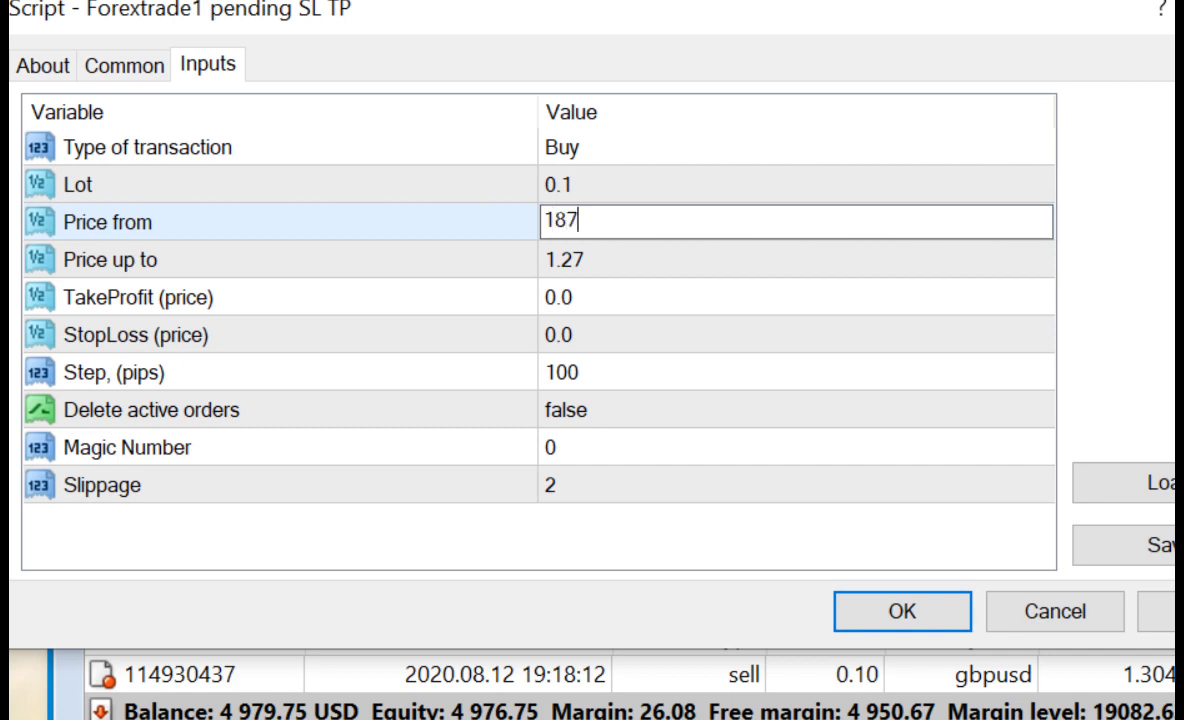
pyautogui.click(796, 258)
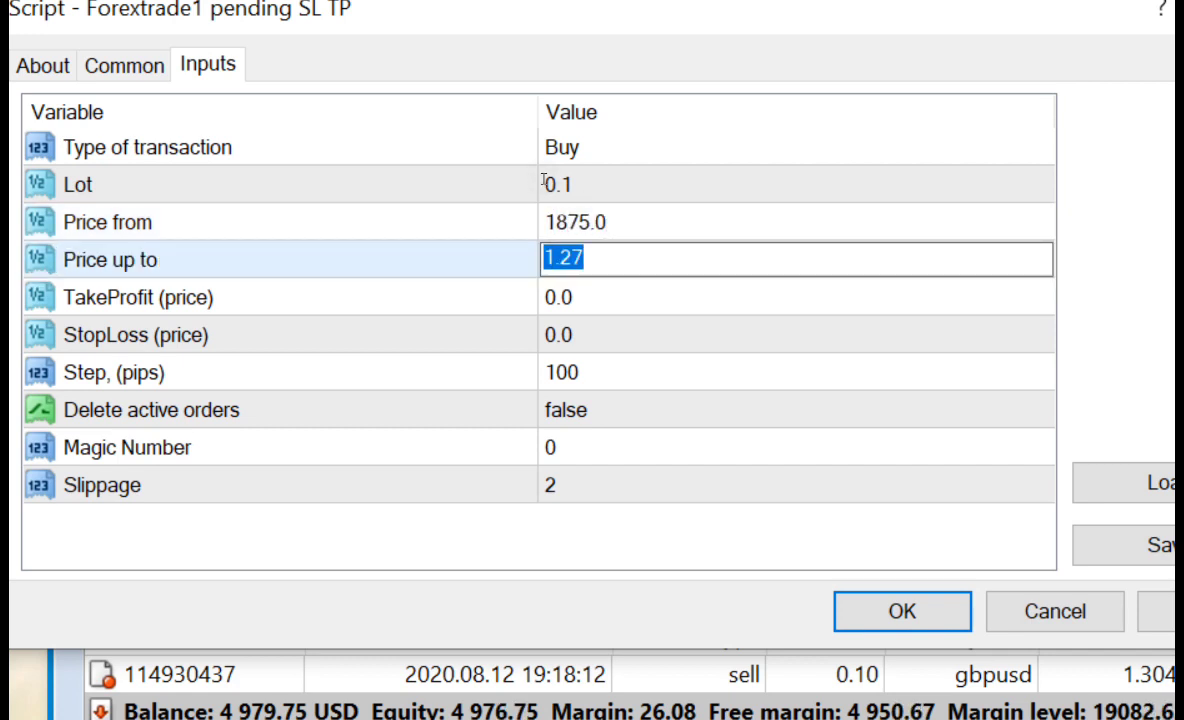
pyautogui.write('1866')
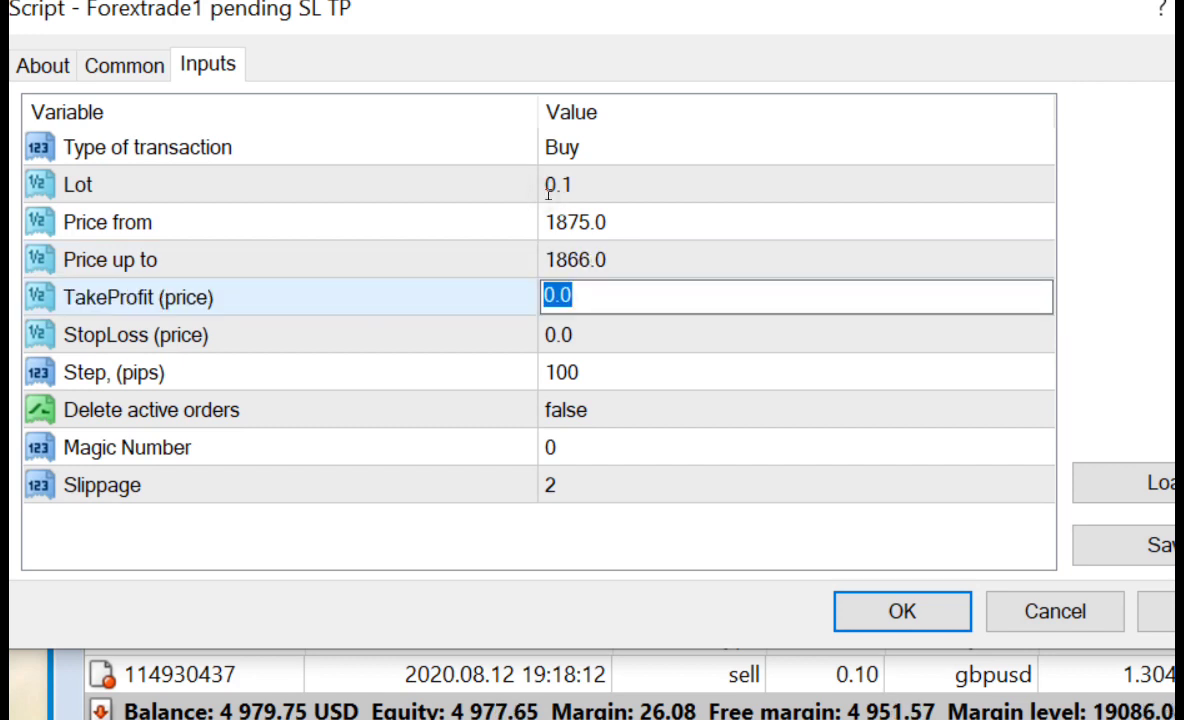
pyautogui.write('1895')
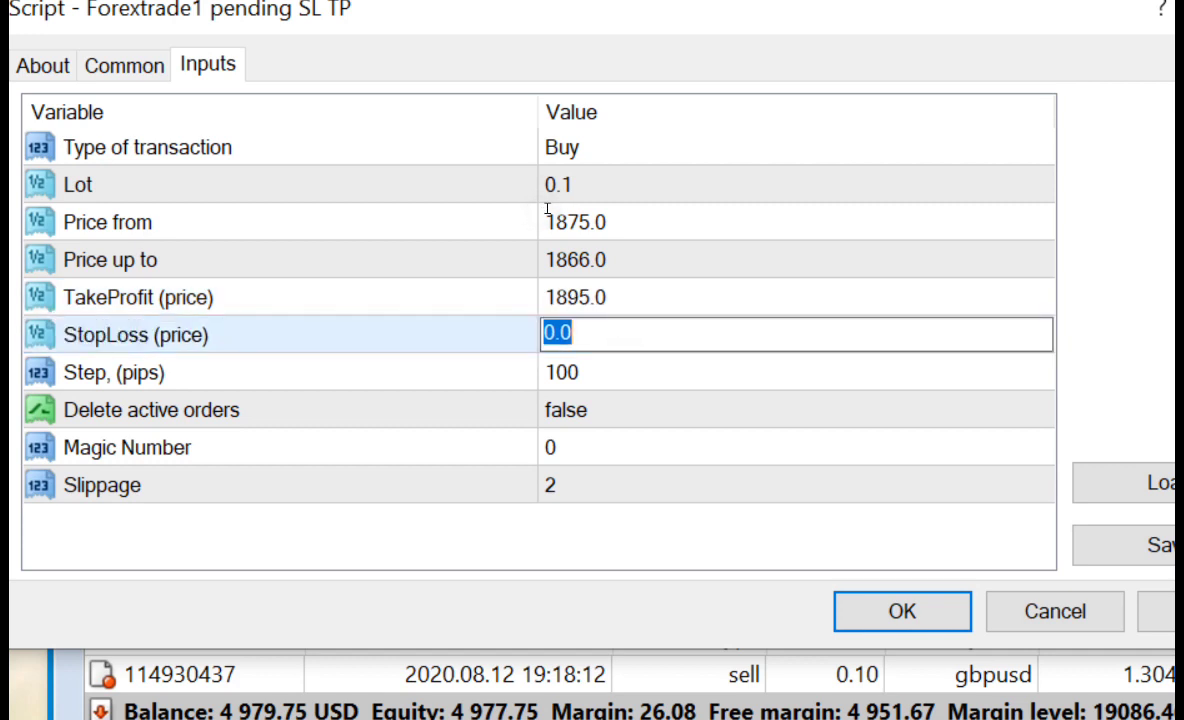
pyautogui.write('1')
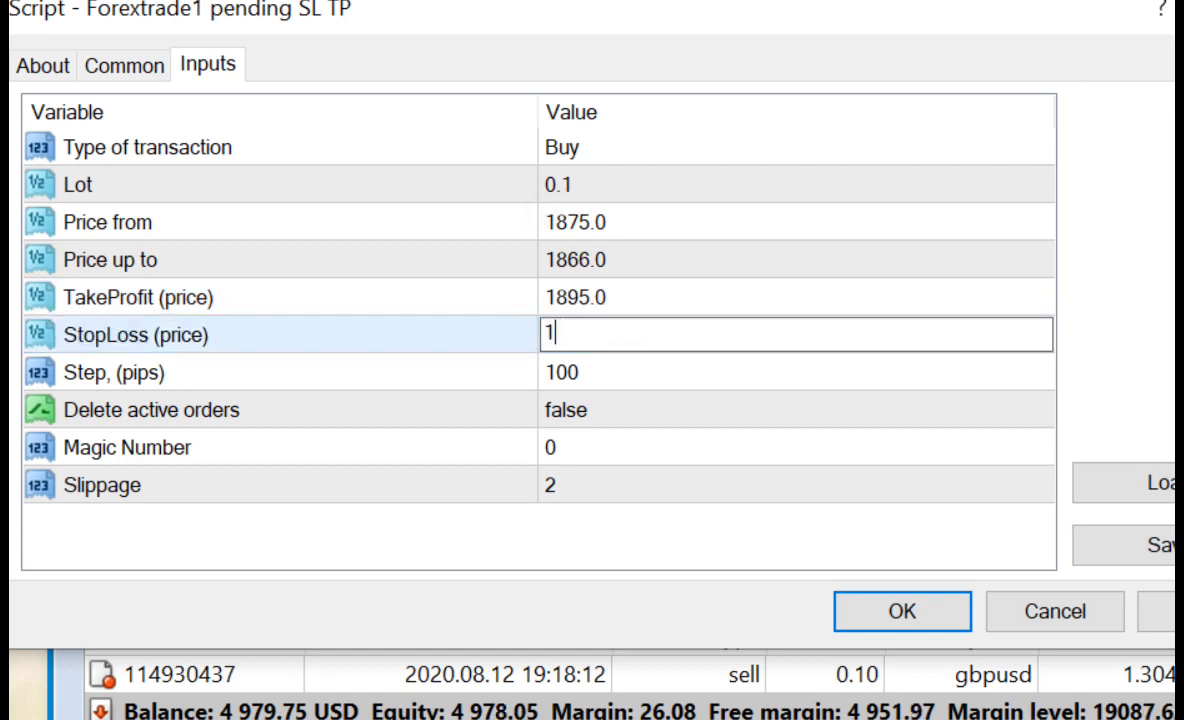
pyautogui.write('865.0')
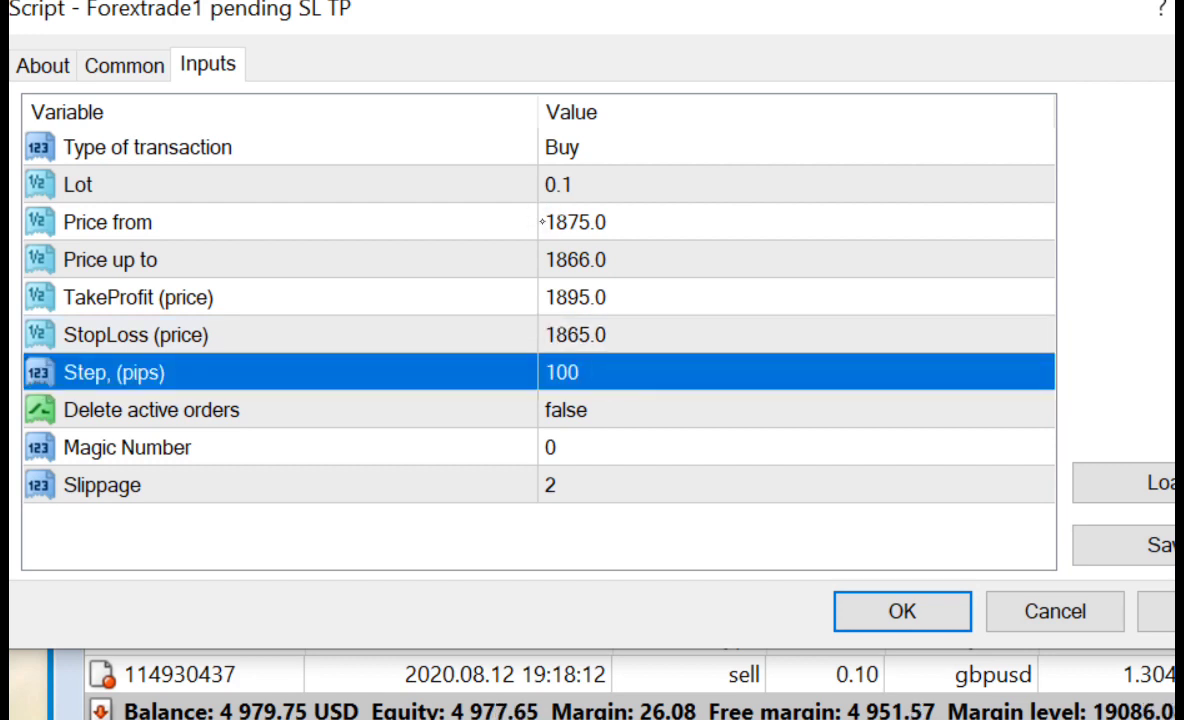
pyautogui.write('99')
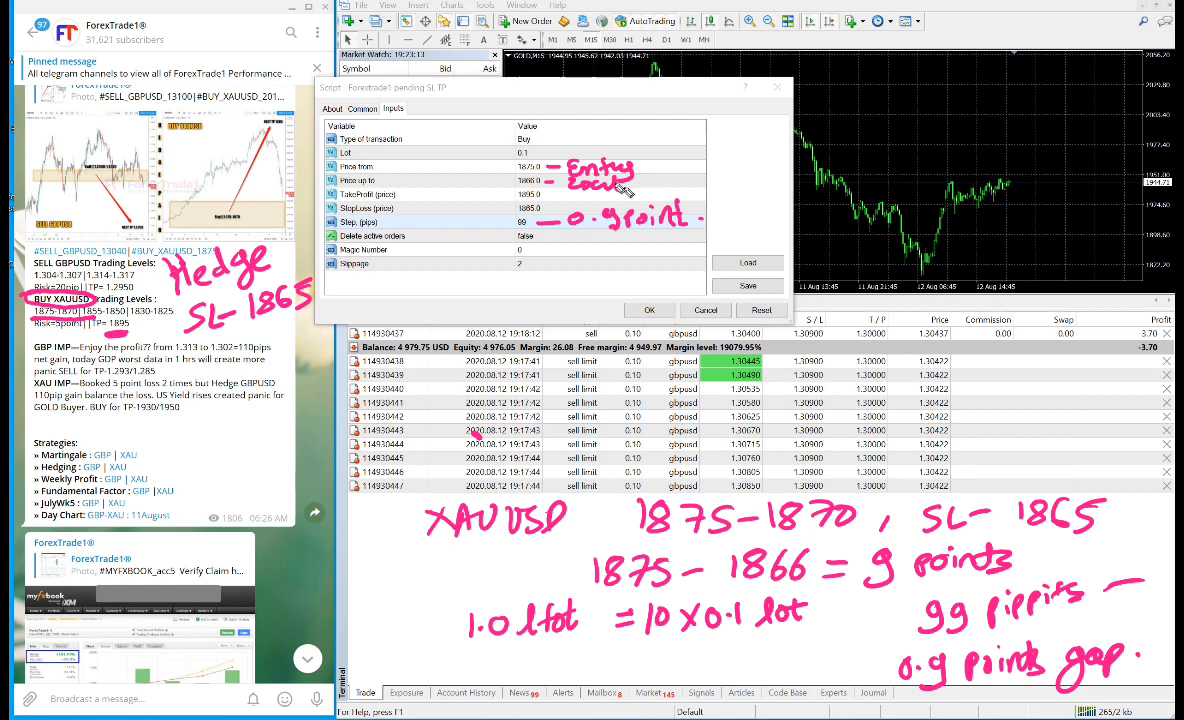
# Handwrite entry levels, SL-1865, 1875-1866 = 9 points and 0.9 point gap beside the inputs
pyautogui.moveTo(556, 184); pyautogui.dragTo(700, 188)
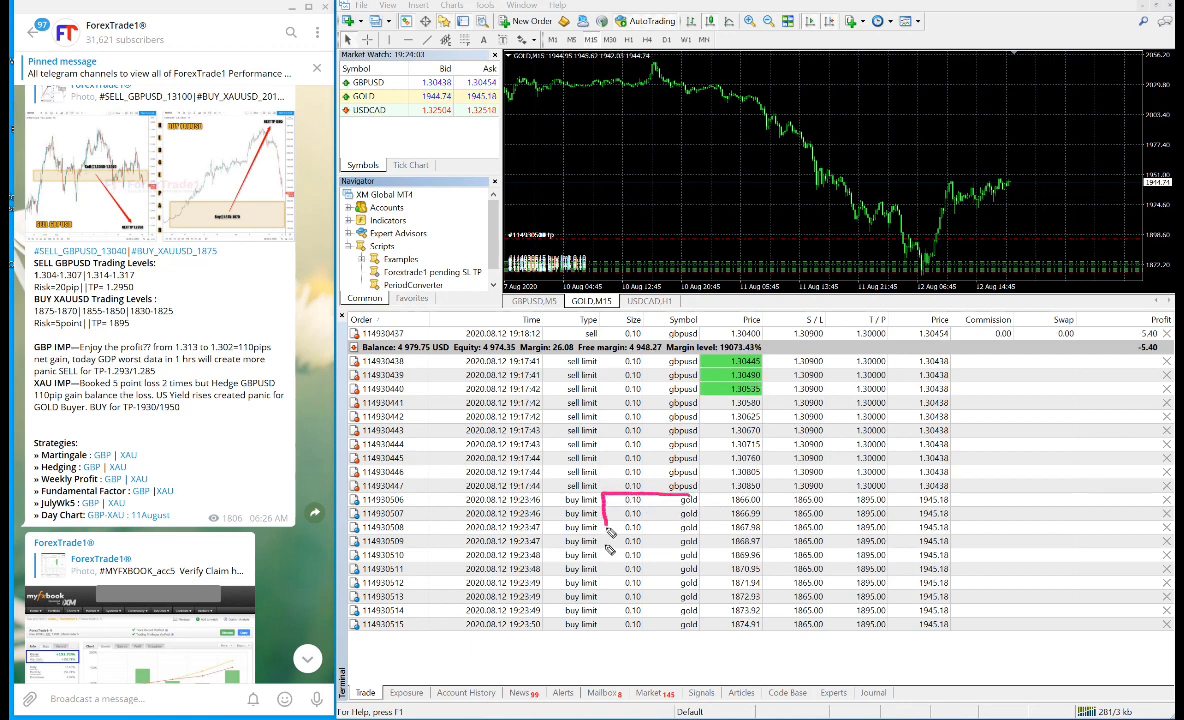
# Mark the newly placed XAUUSD buy limit orders in the Trade tab
pyautogui.moveTo(600, 490); pyautogui.dragTo(700, 630)
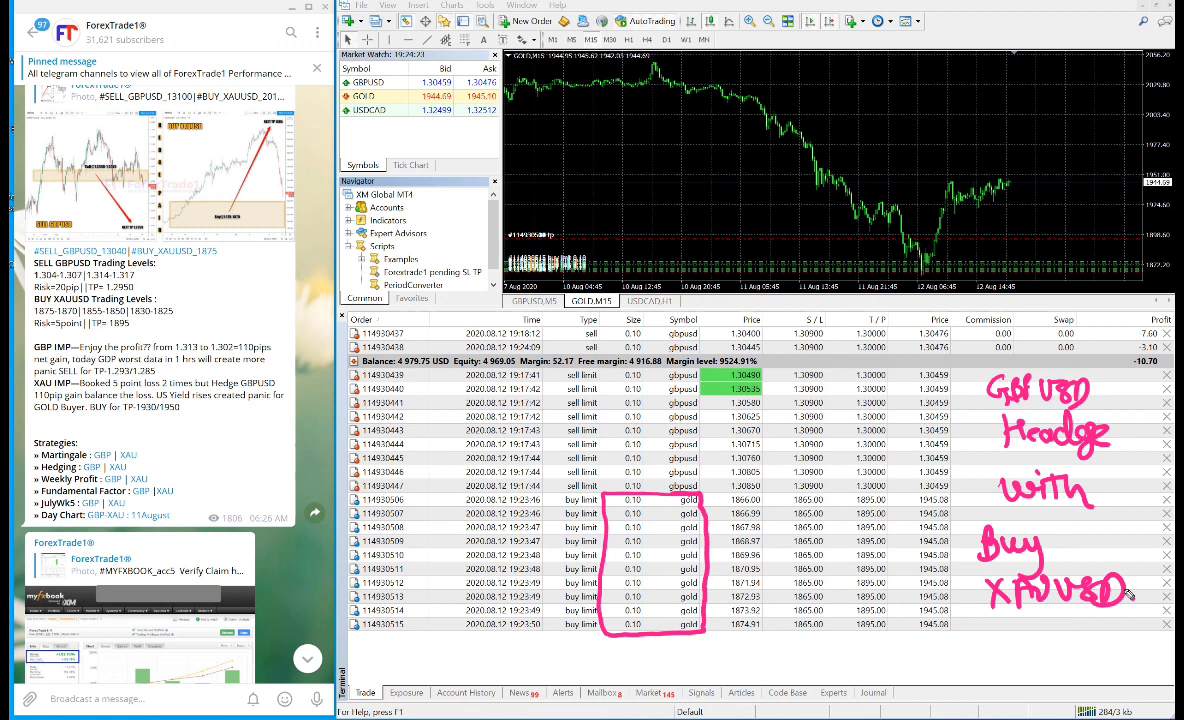
pyautogui.moveTo(970, 376)
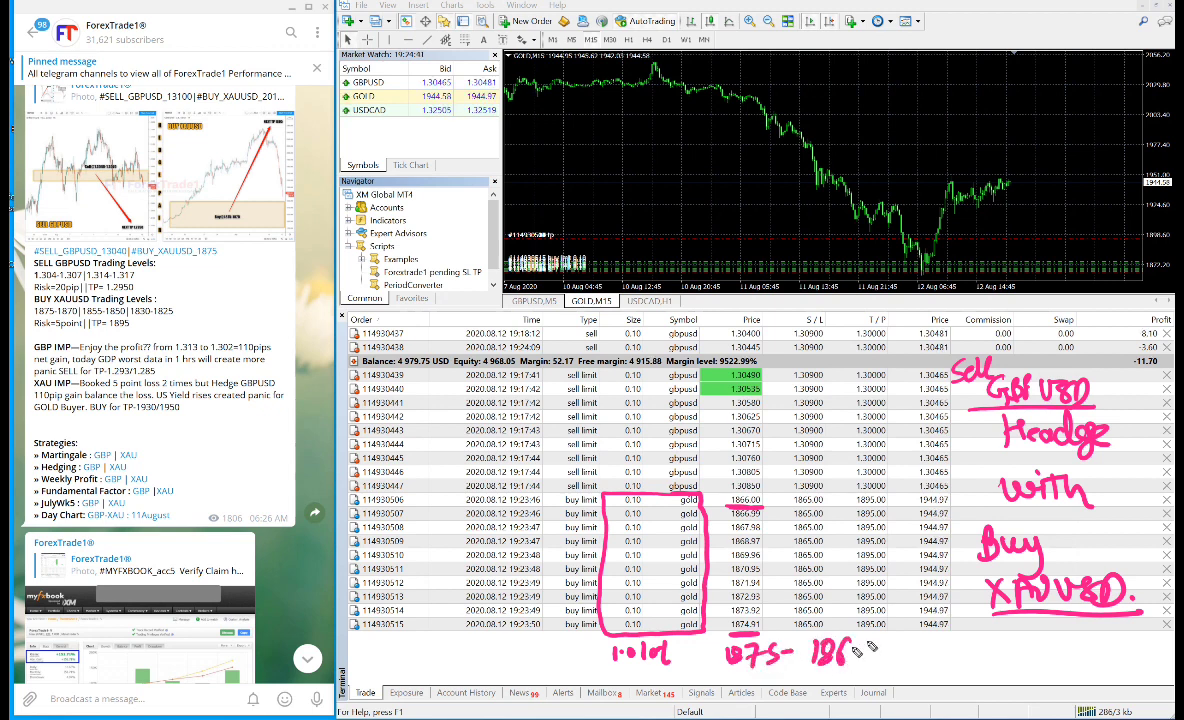
# Handwrite '1866 =9' beside the boxed gold buy limit orders as the hedge price note
pyautogui.write('1866 =9')
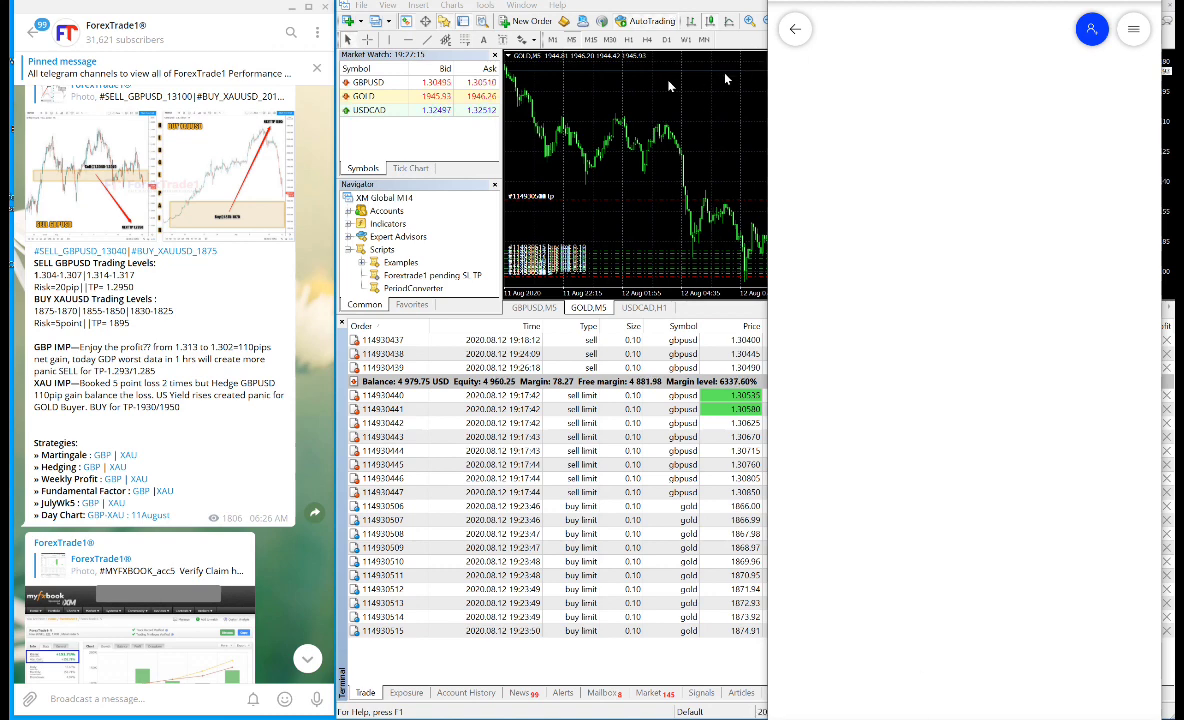
pyautogui.moveTo(596, 90)
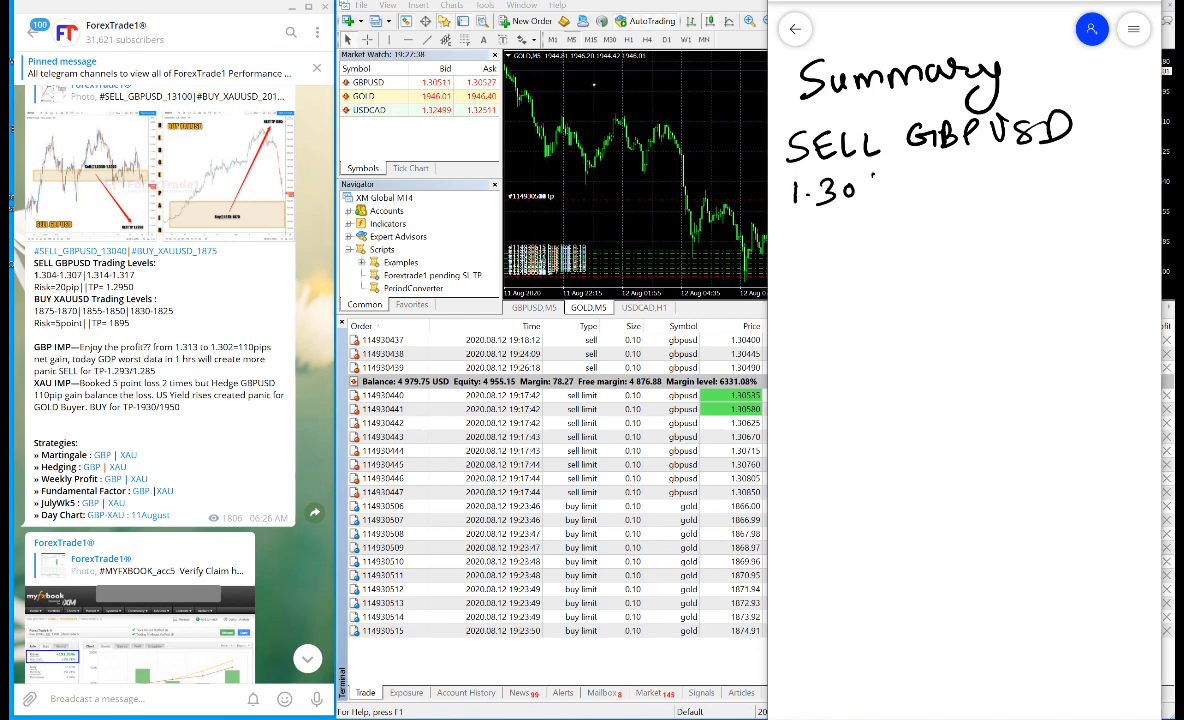
# Handwrite the GBPUSD range, 0.1 lot, 4.5 pips and 'GAP' on the whiteboard
pyautogui.write('4 - 1.3085')
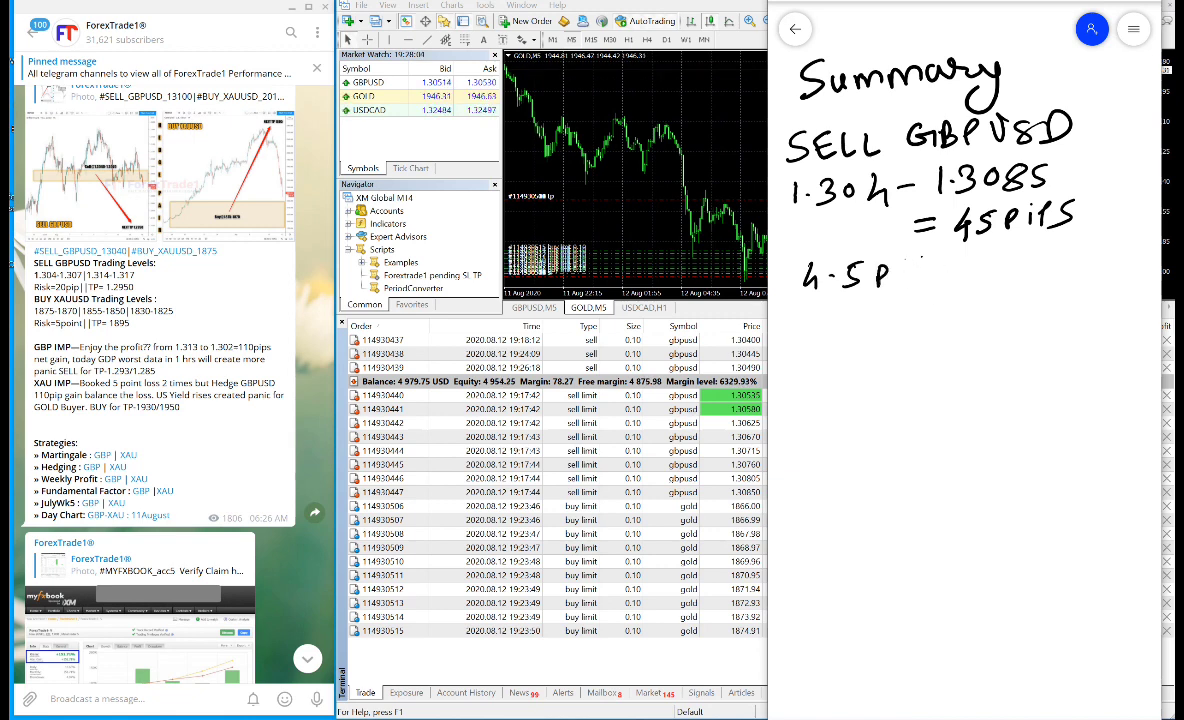
pyautogui.write('ips GAP')
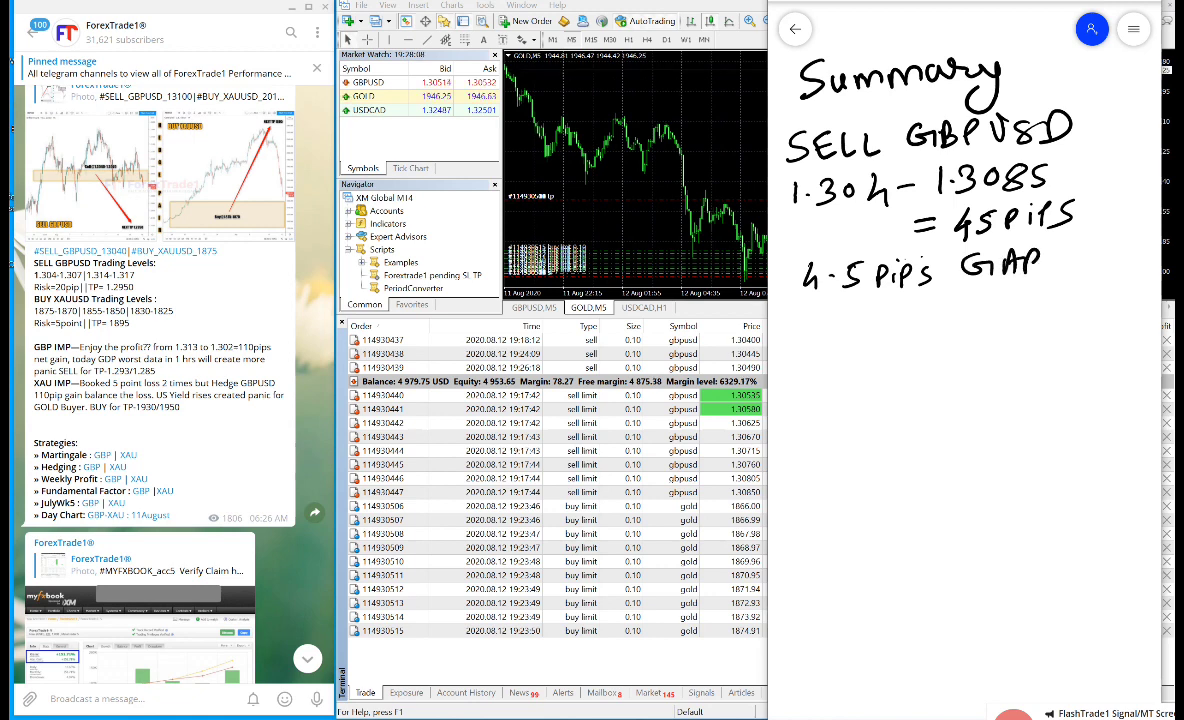
pyautogui.write('0.1 lot x10 trades with')
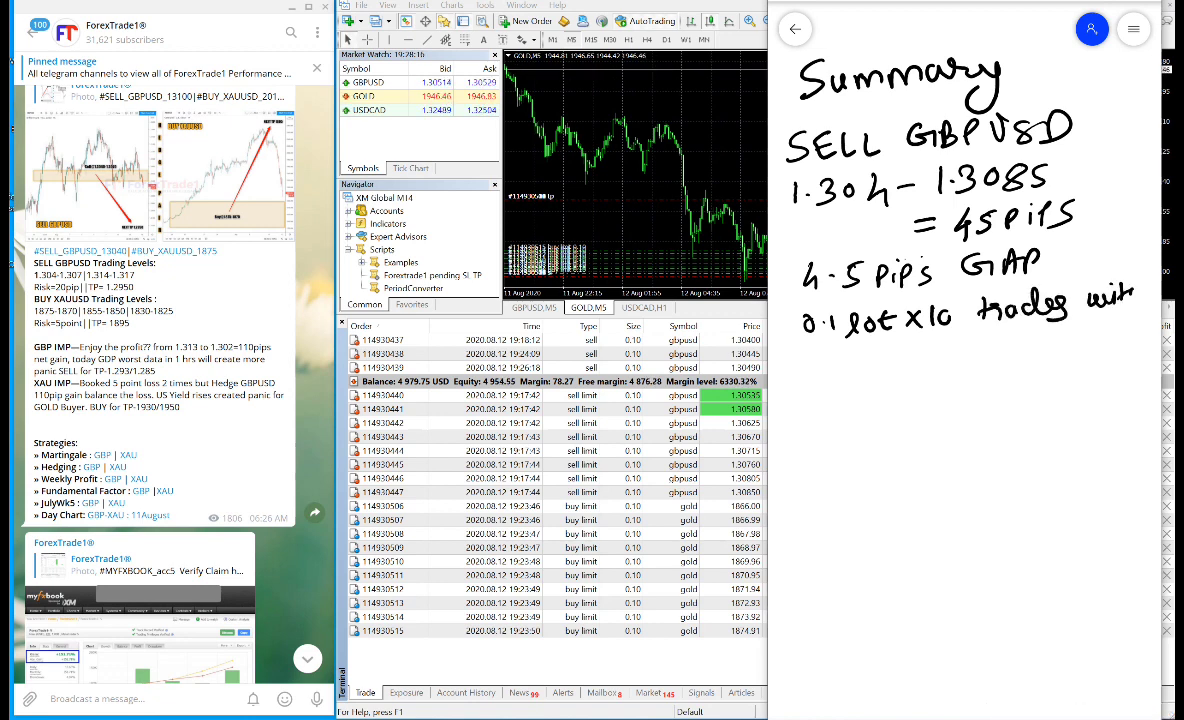
pyautogui.write('4.5pips')
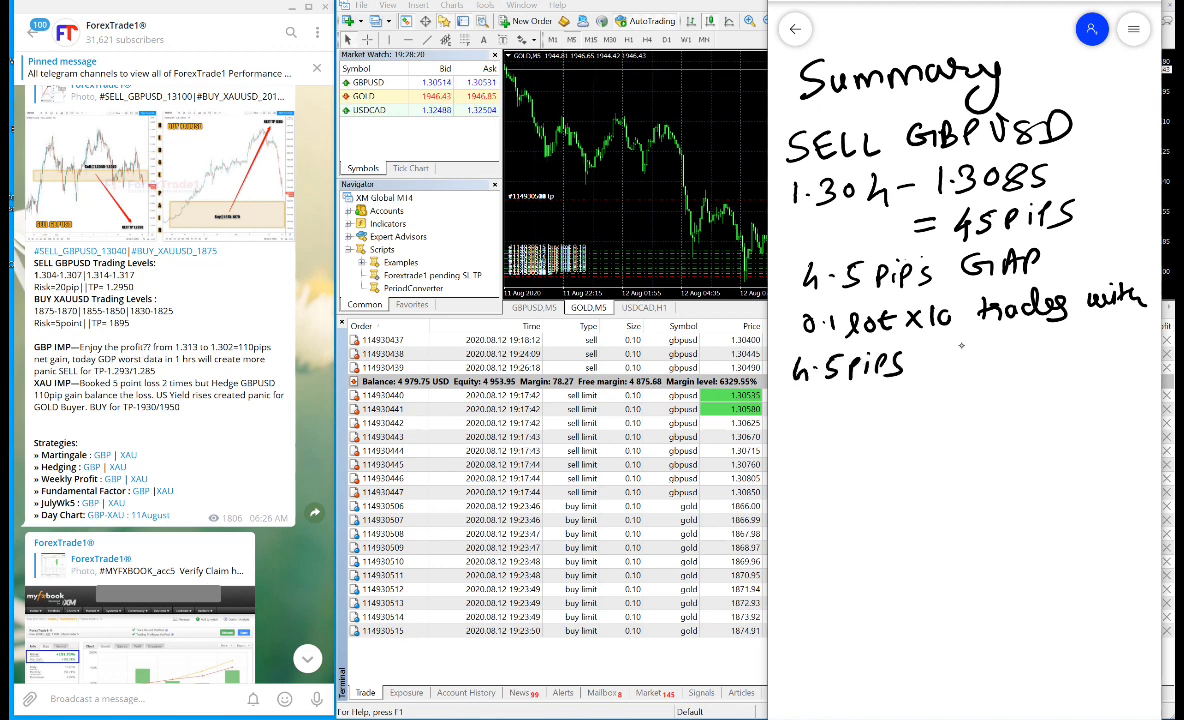
pyautogui.write('GAP')
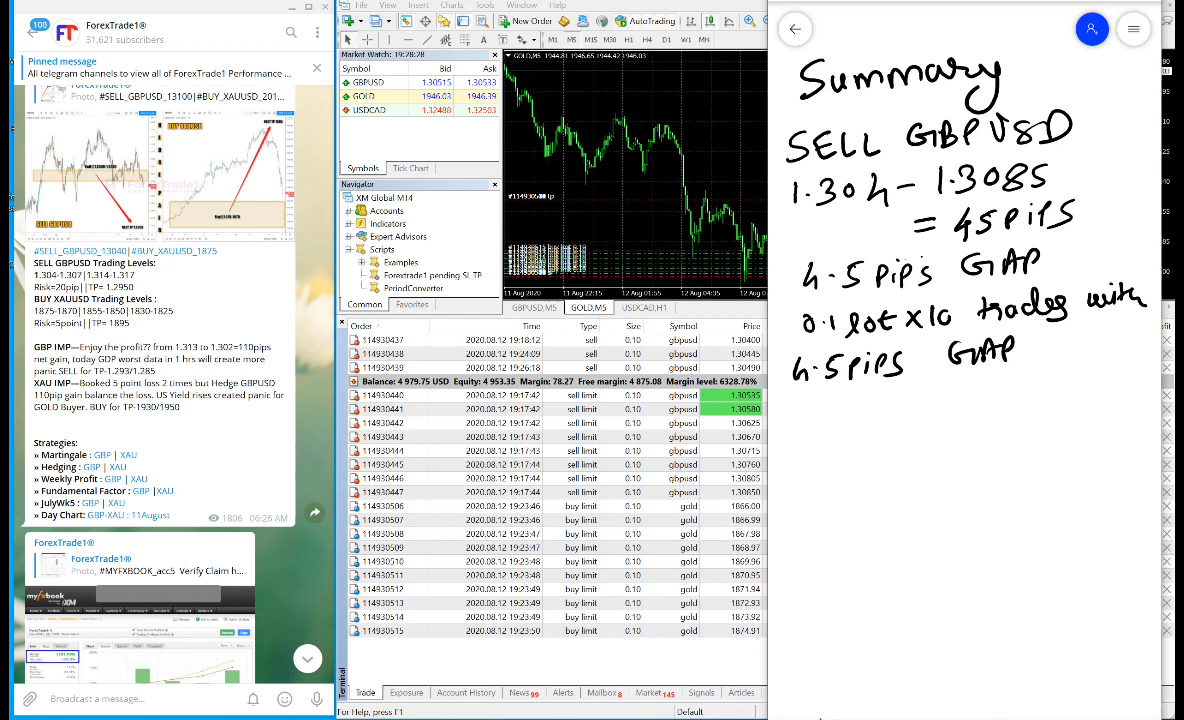
# Draw a red line under the GBPUSD notes to separate the XAUUSD hedge details
pyautogui.moveTo(790, 400); pyautogui.dragTo(1150, 384)
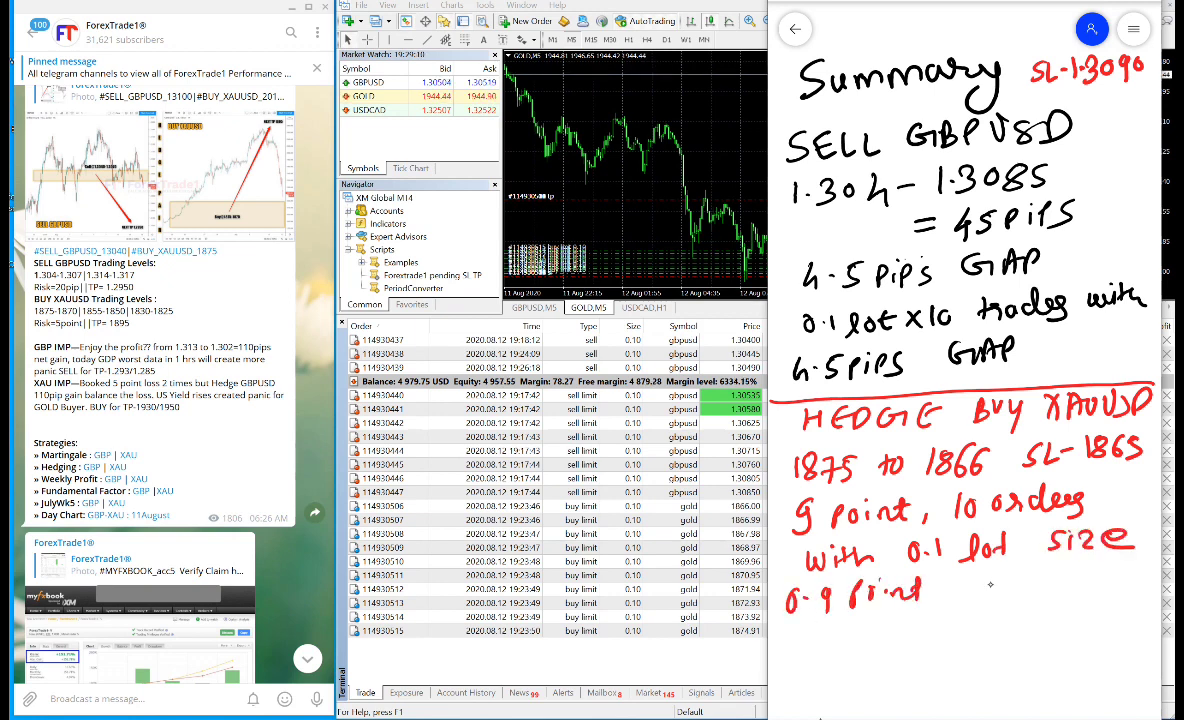
# Label the 0.9-point spacing 'GAP' and draw marks linking both signals to their pending orders
pyautogui.write('GAP')
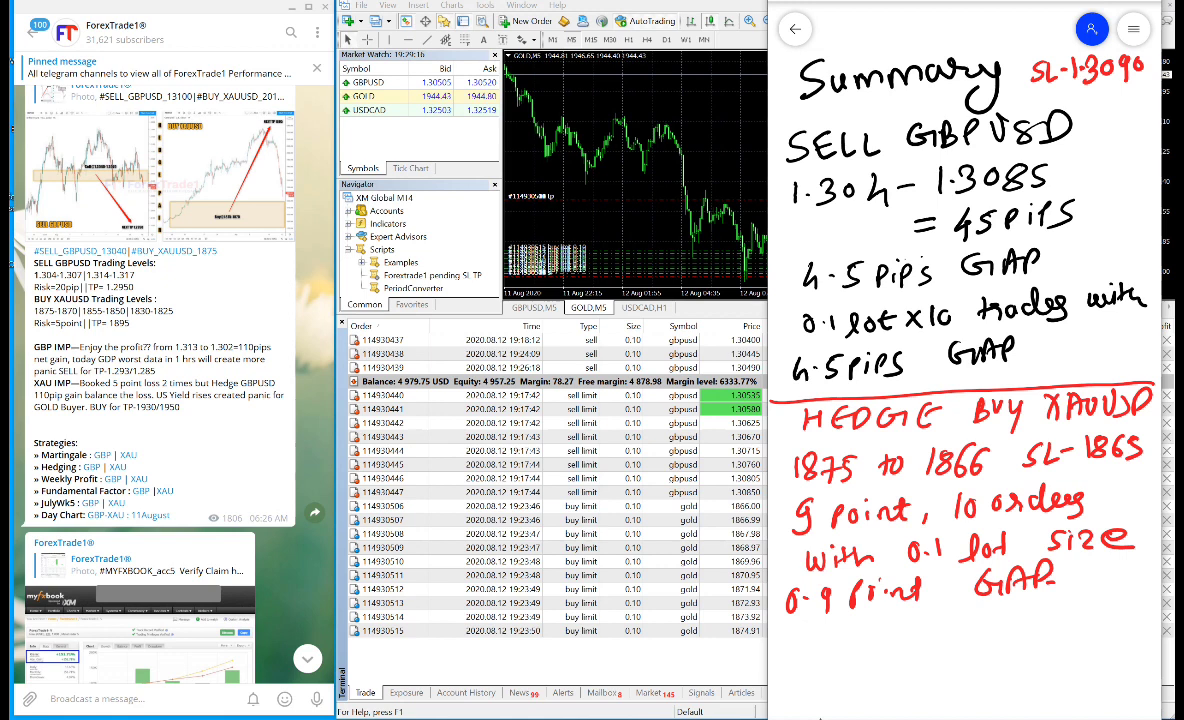
pyautogui.moveTo(796, 628); pyautogui.dragTo(840, 628)
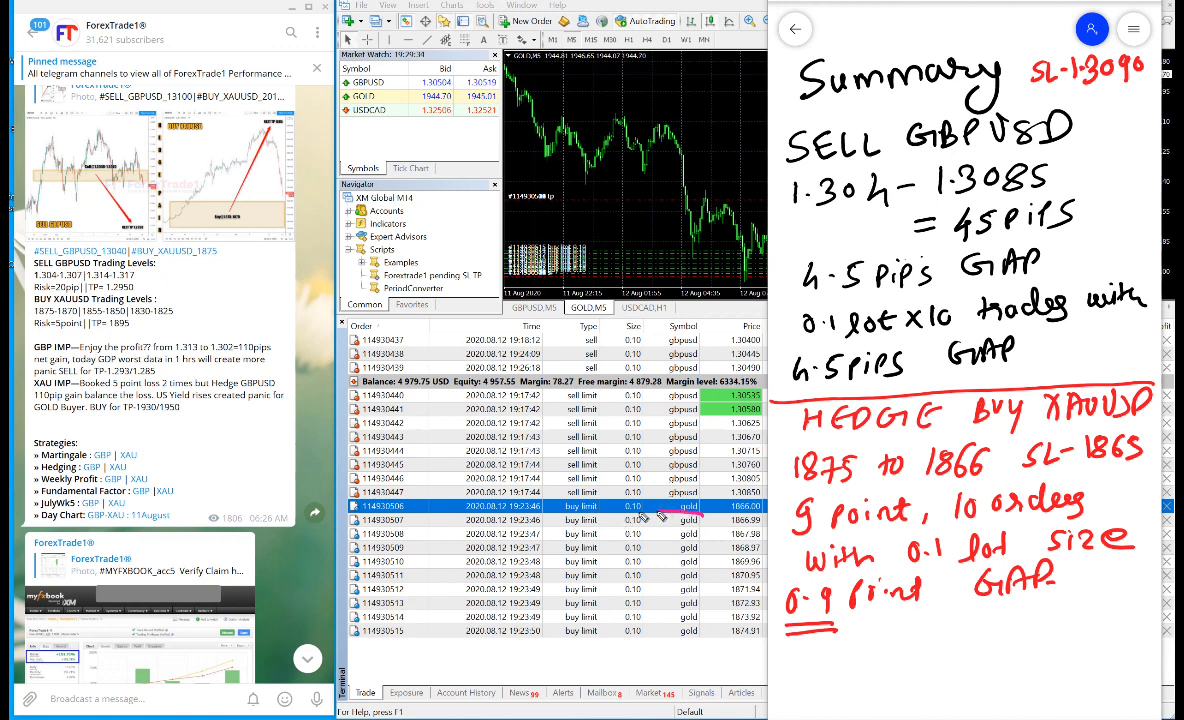
pyautogui.moveTo(560, 504); pyautogui.dragTo(700, 640)
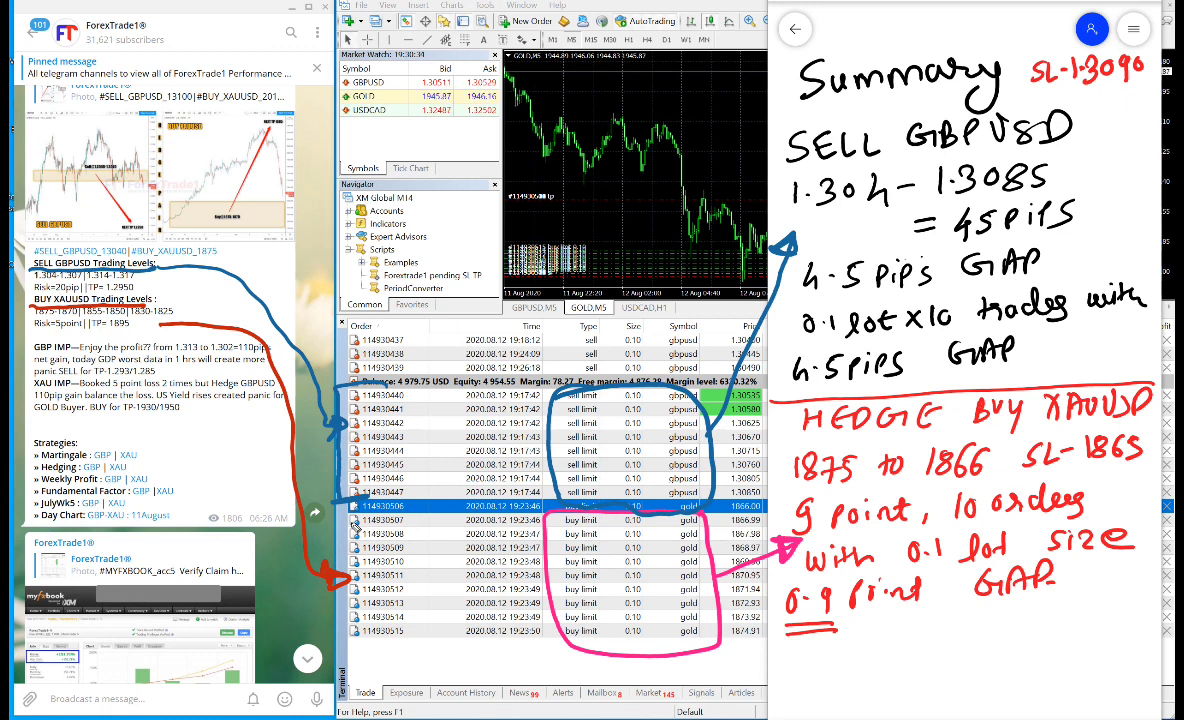
pyautogui.moveTo(1092, 480)
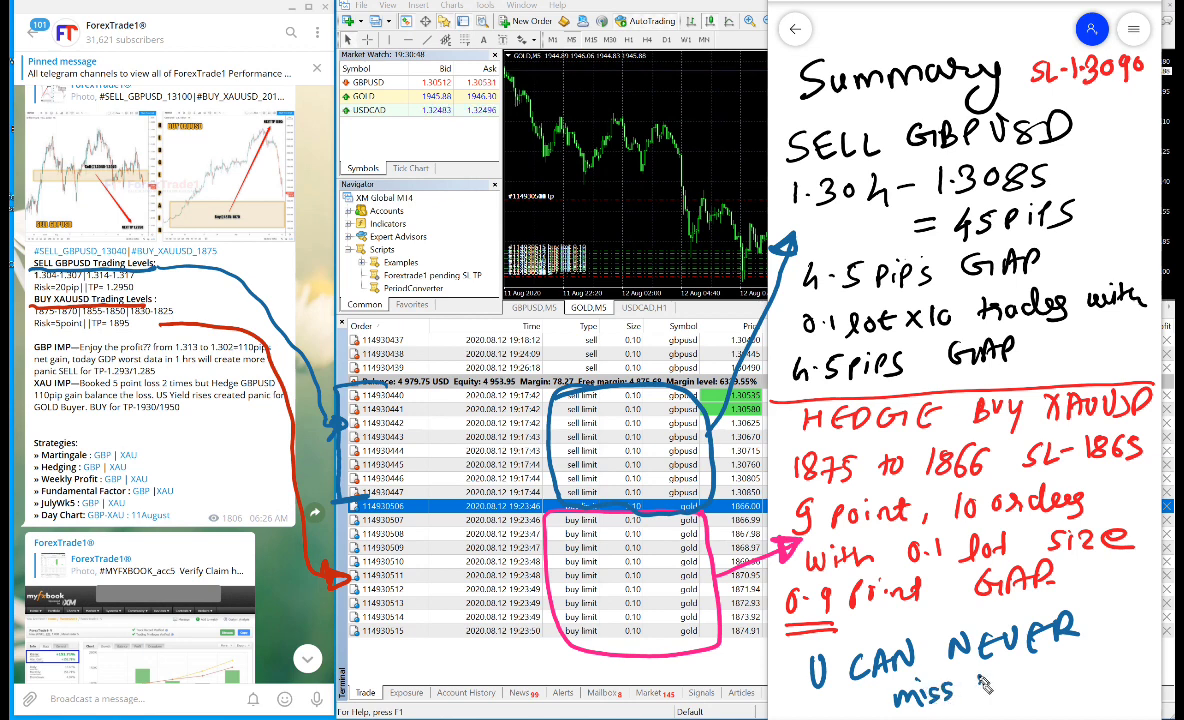
# Handwrite '& GI' to extend the 'U can never miss & guaranteed profit' note
pyautogui.write('& GI')
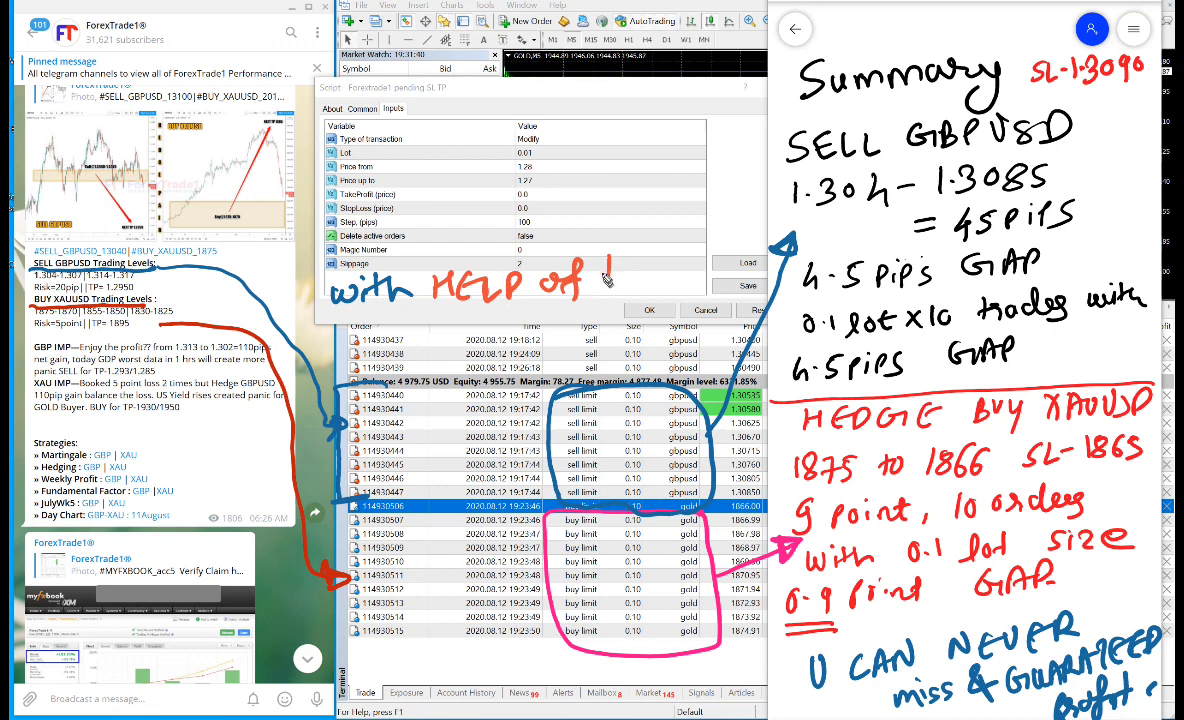
# Handwrite 'this' and 'Tools' to complete 'with HELP of this Tools' beside the dialog
pyautogui.write('this')
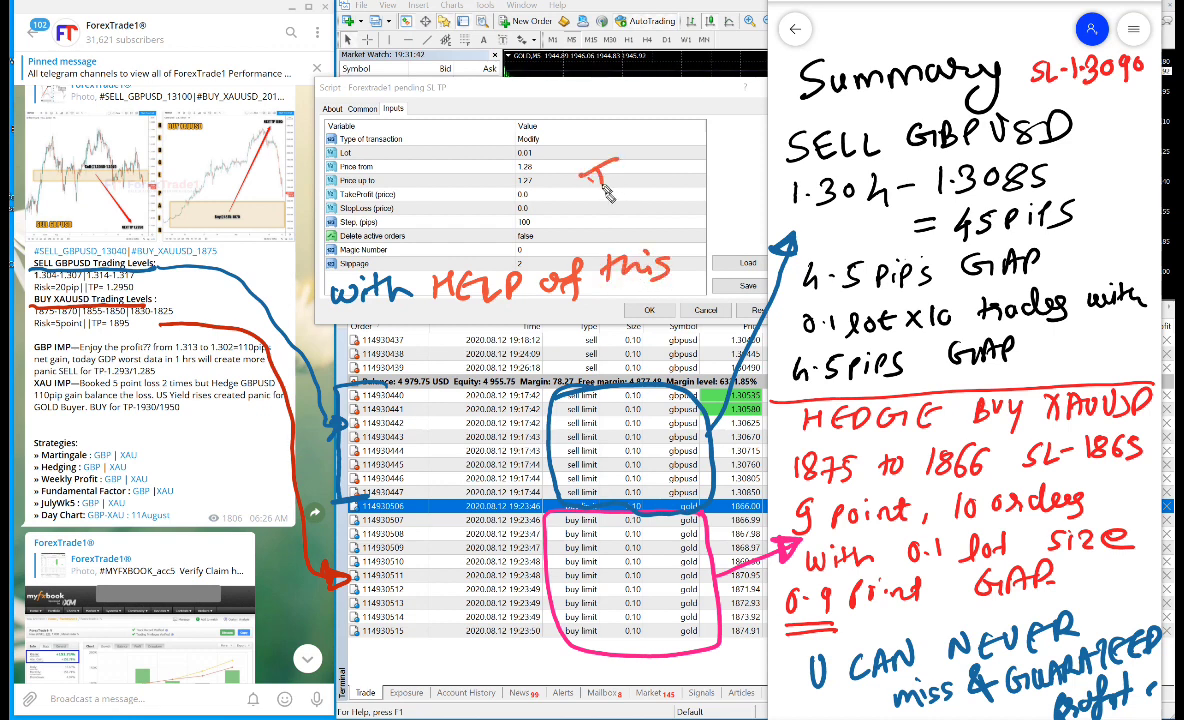
pyautogui.write('Tools')
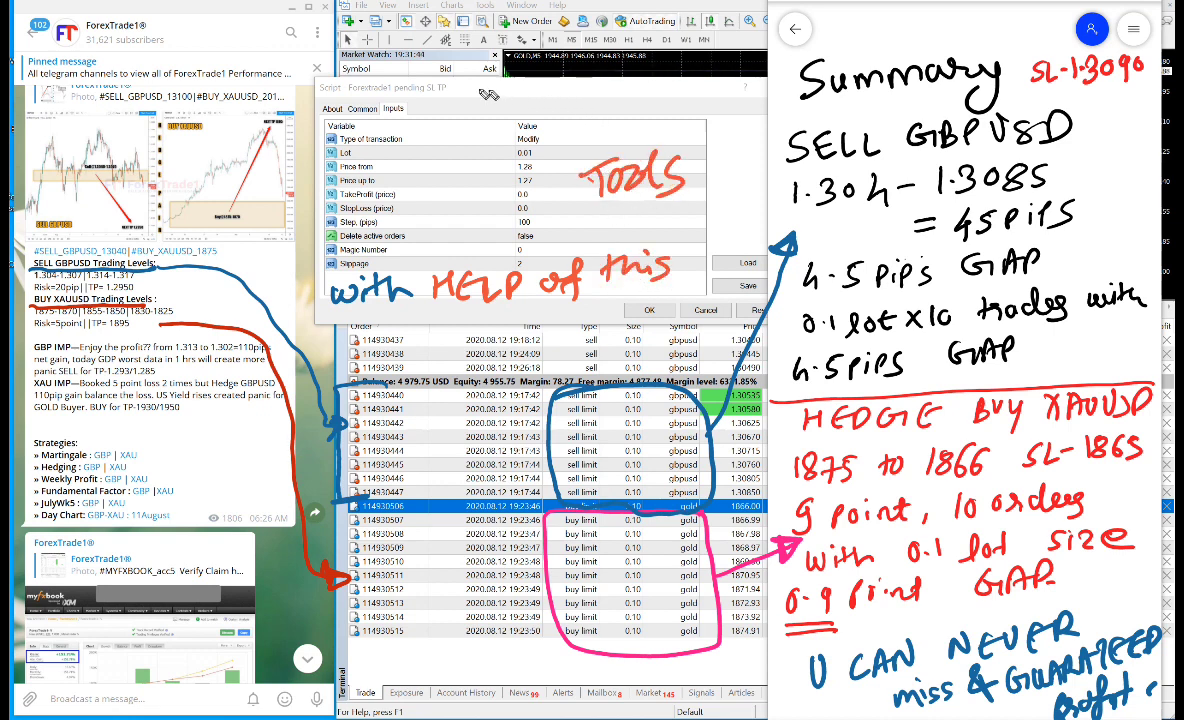